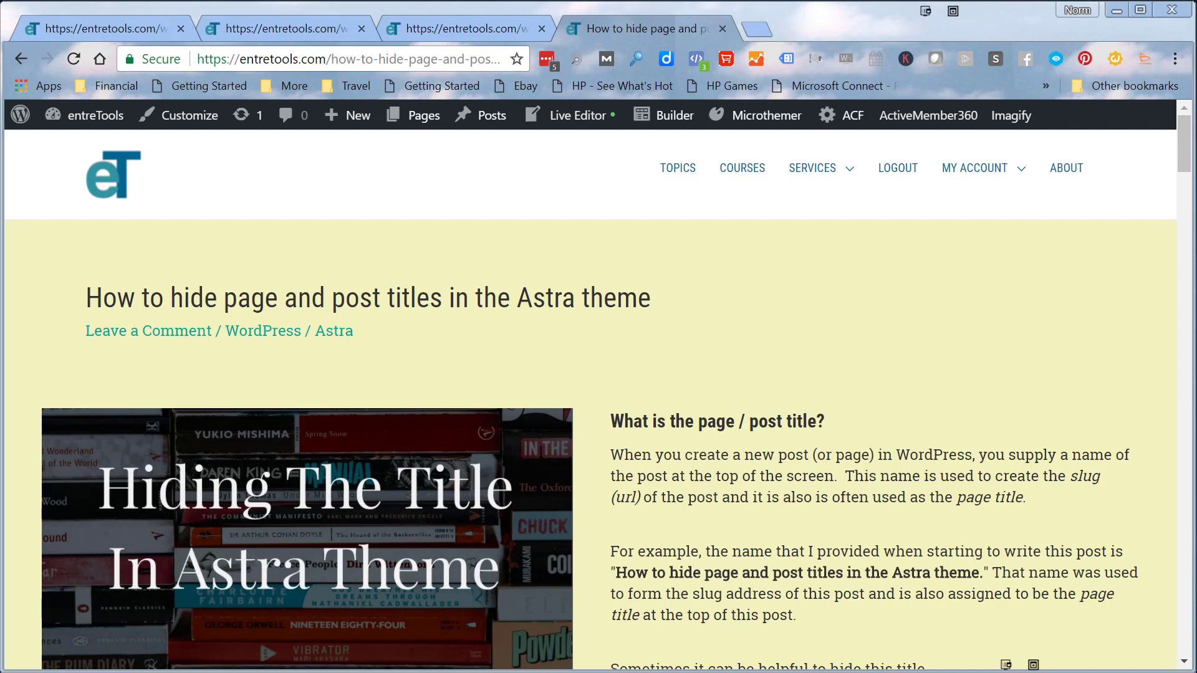
pyautogui.moveTo(704, 410)
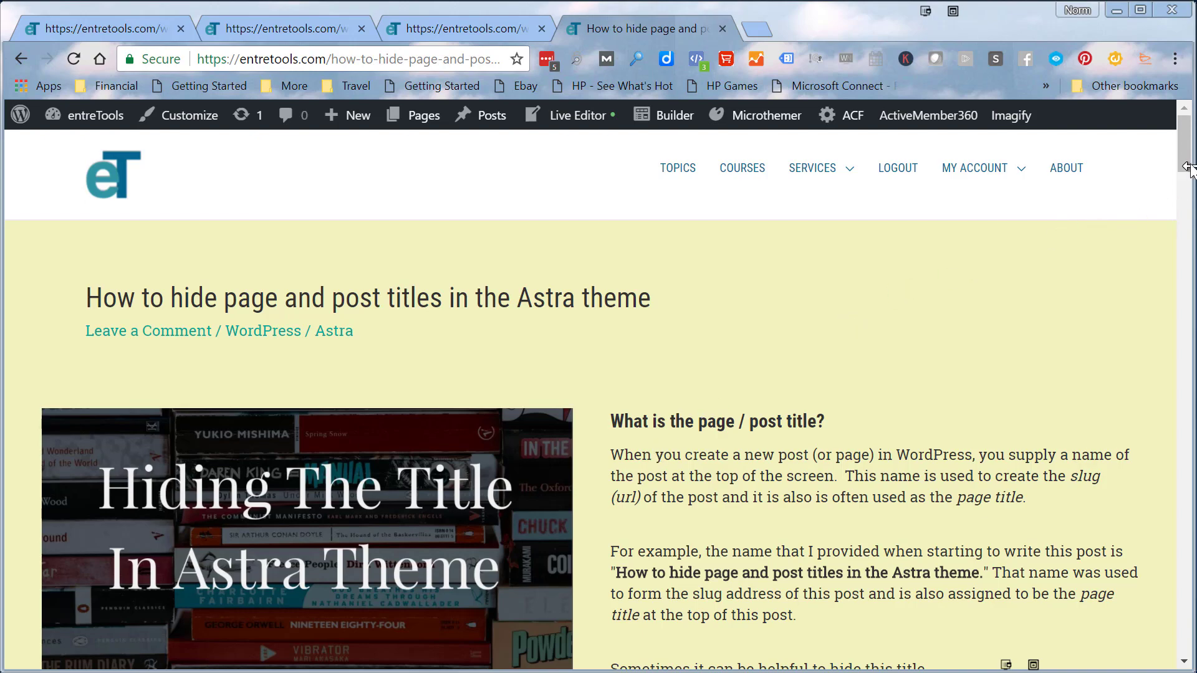
# Step: Scroll down the tutorial post to the Recommended Method section
pyautogui.scroll(-3)
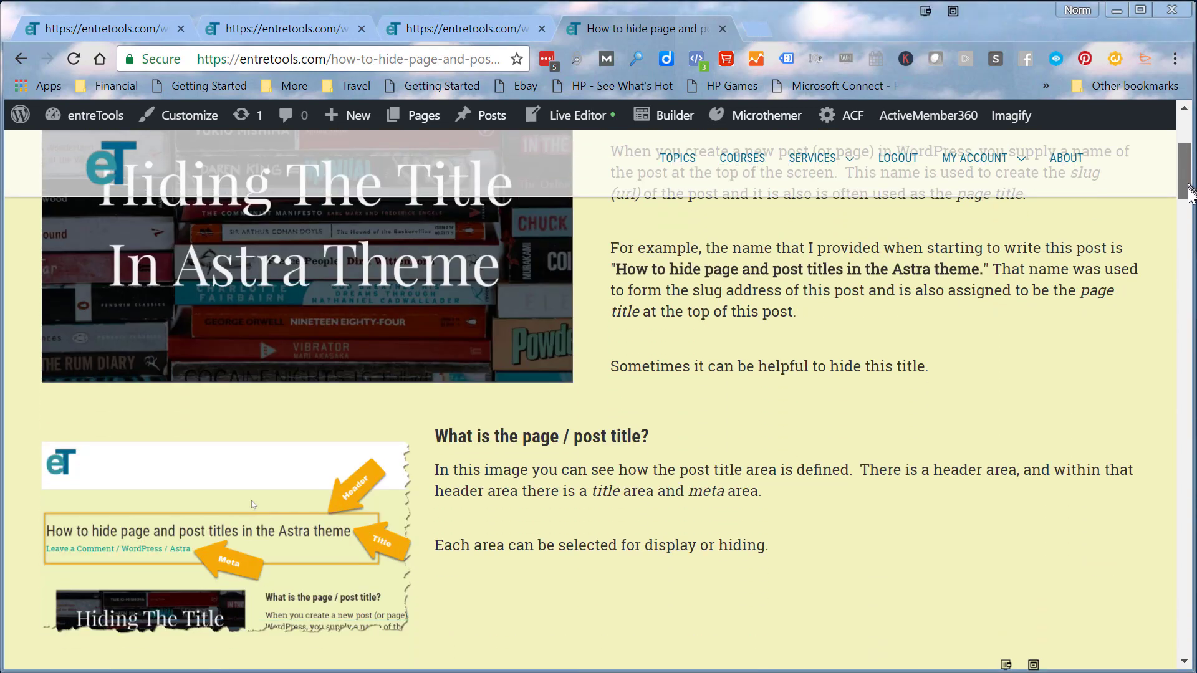
pyautogui.scroll(-3)
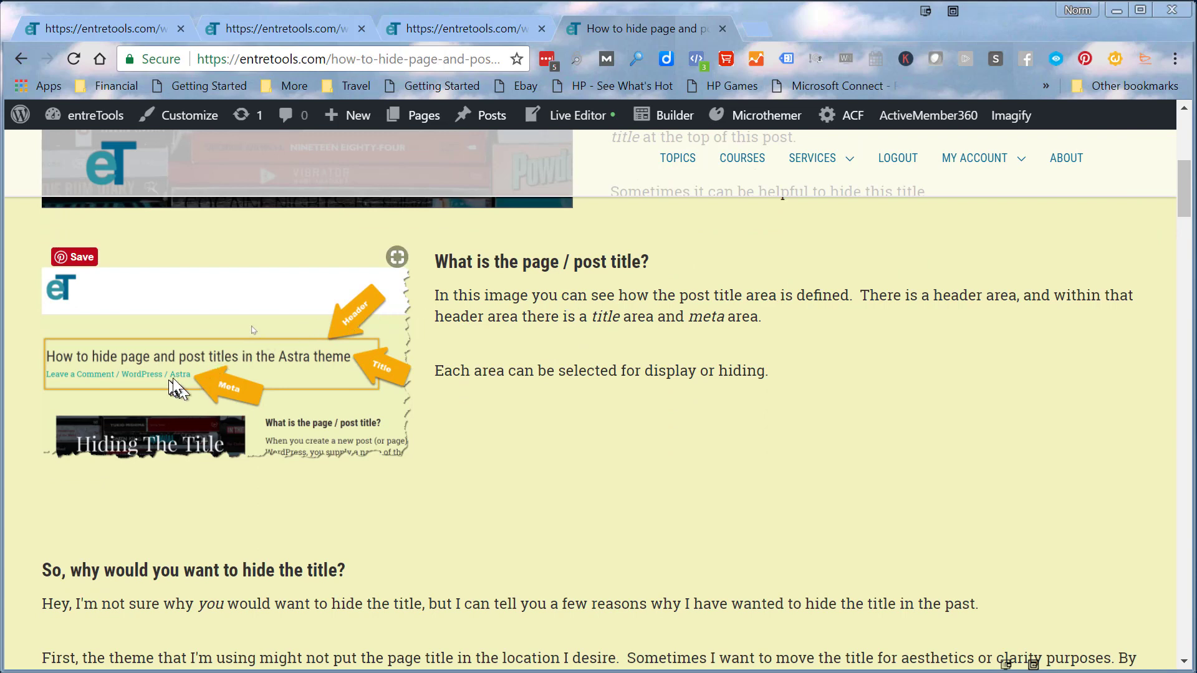
pyautogui.moveTo(233, 401)
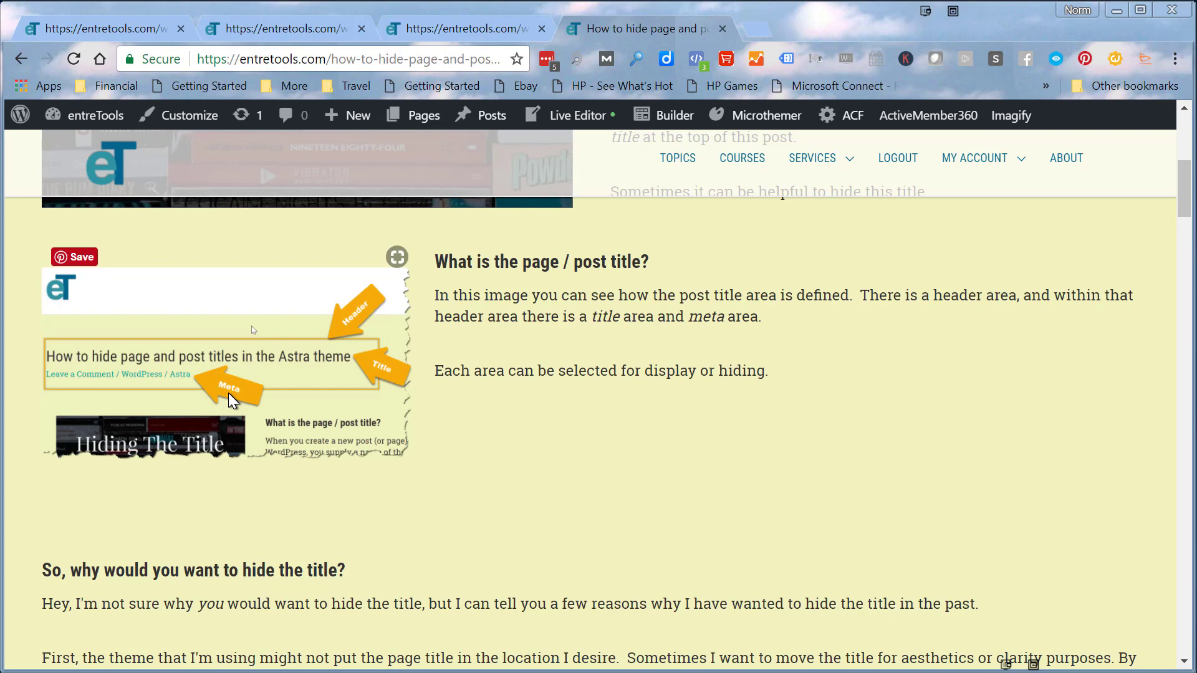
pyautogui.moveTo(182, 375)
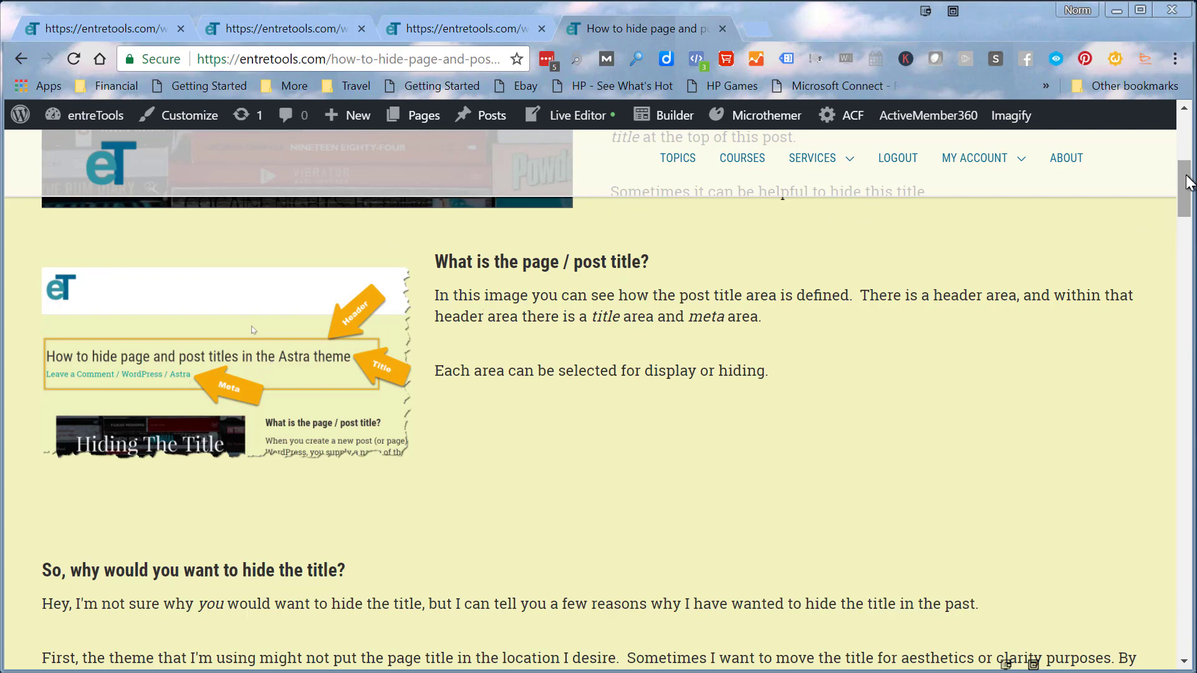
pyautogui.scroll(-3)
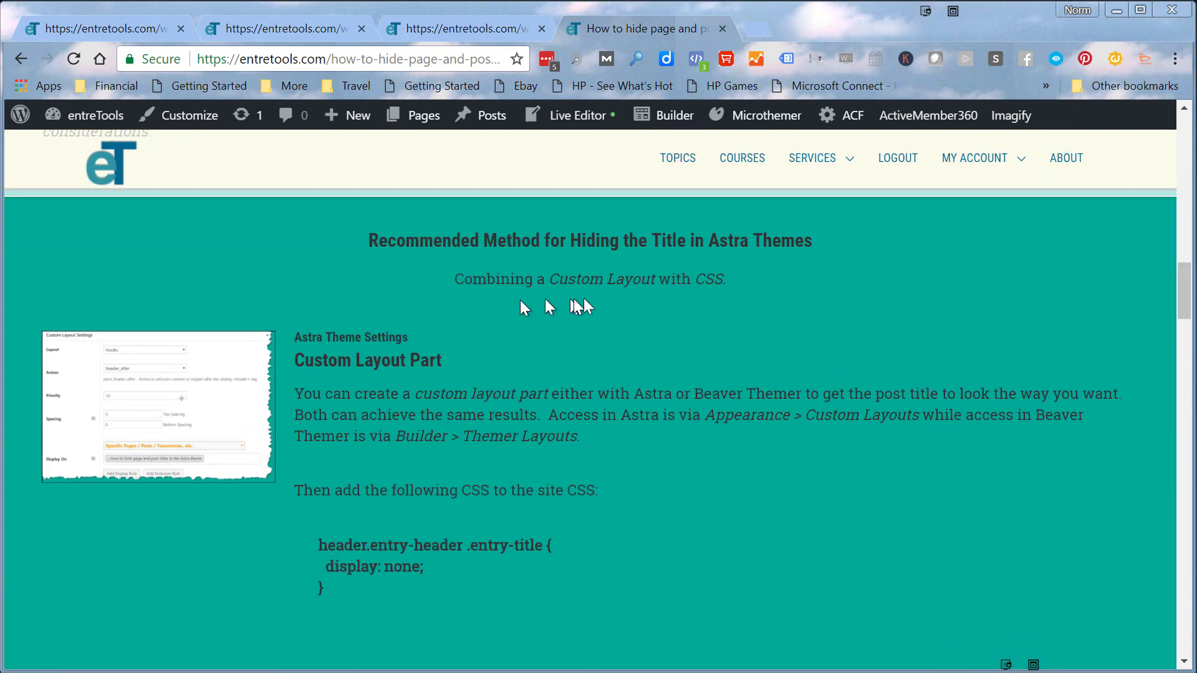
pyautogui.moveTo(596, 373)
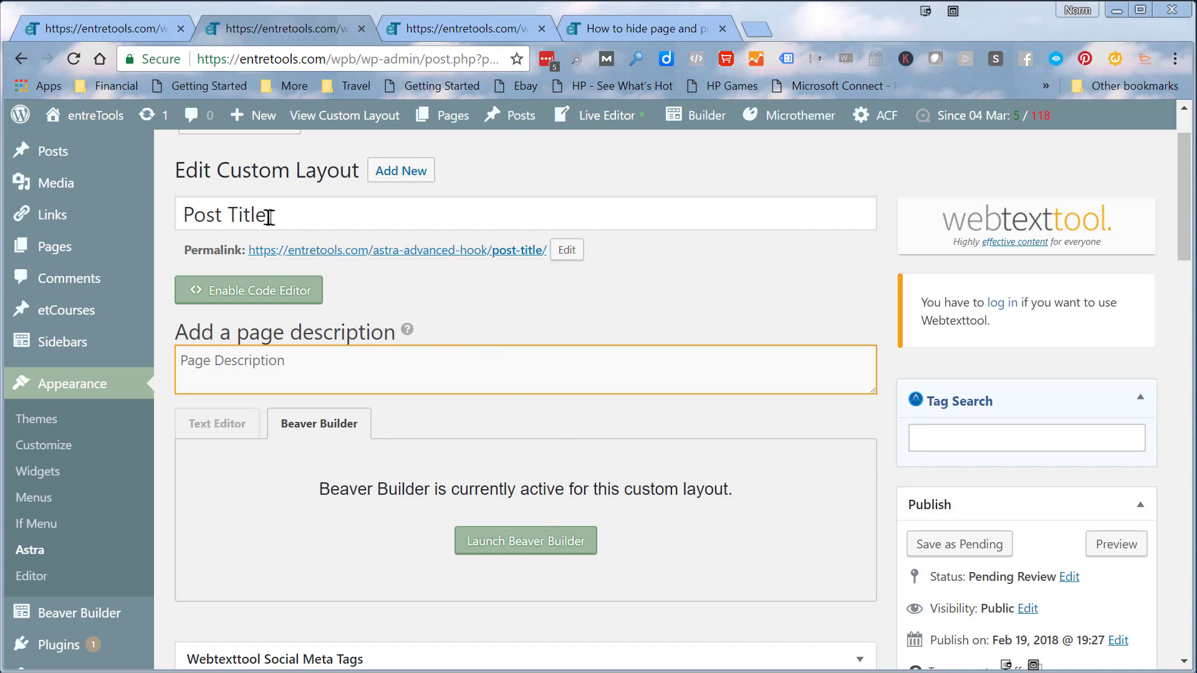
pyautogui.moveTo(408, 484)
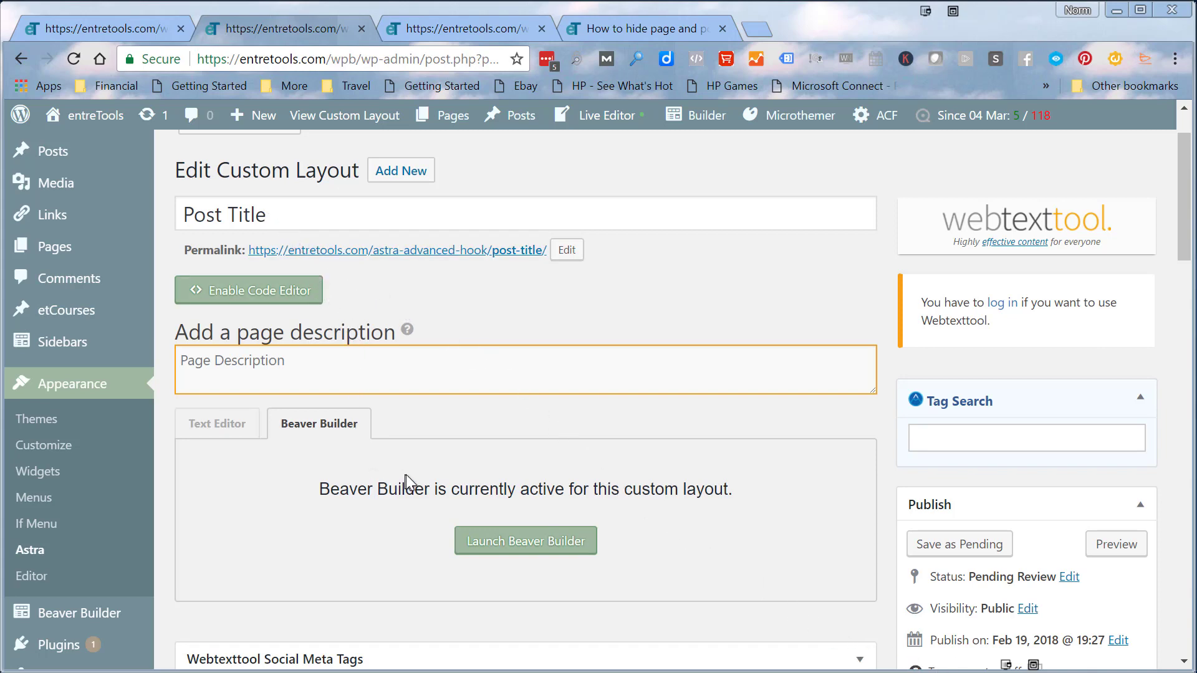
# Step: Review the layout's Hooks settings (header_after, display on the post) and publish the Post Title layout
pyautogui.scroll(-3)
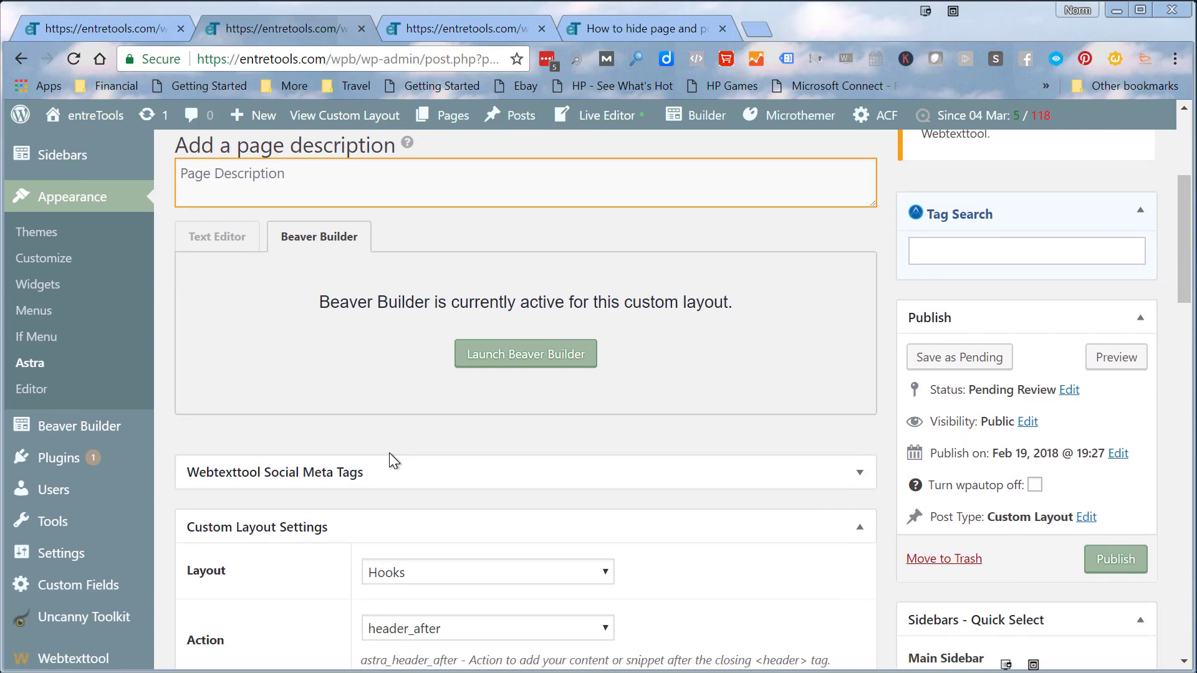
pyautogui.scroll(-3)
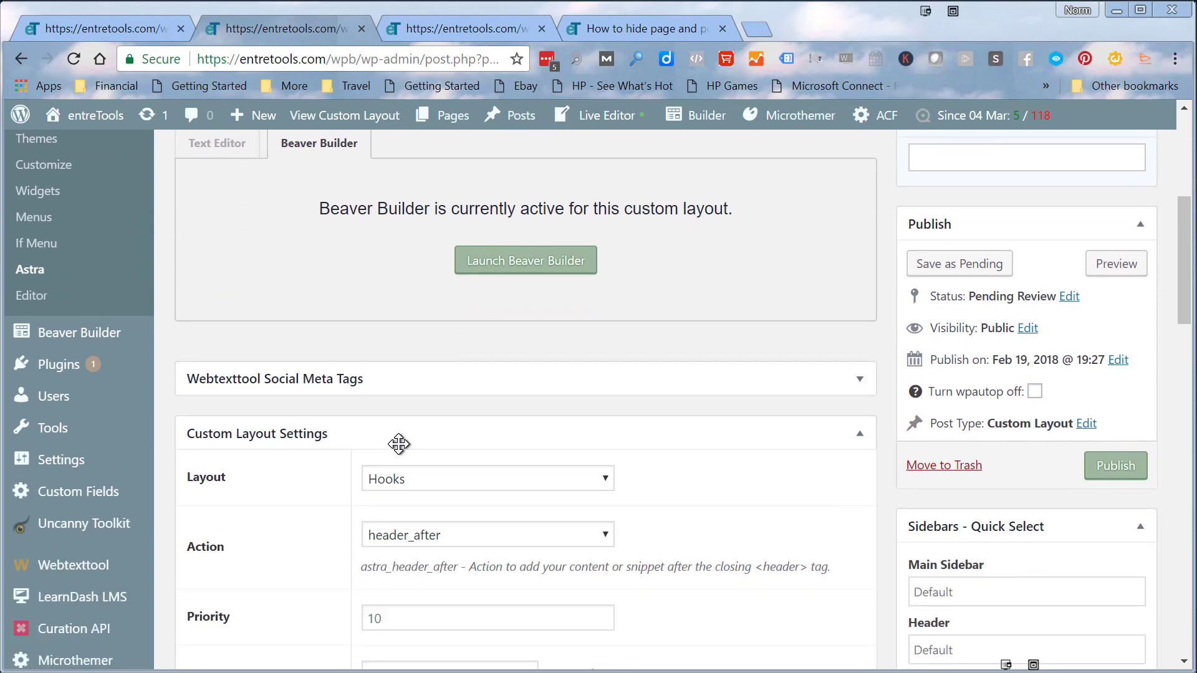
pyautogui.scroll(-3)
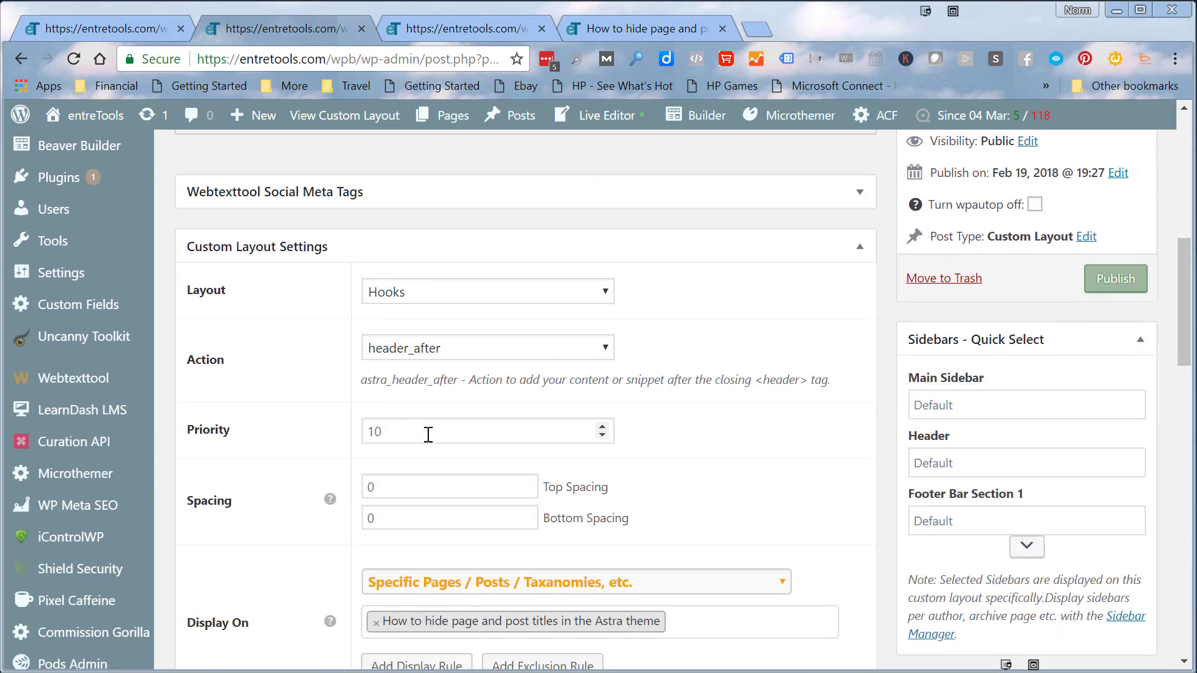
pyautogui.scroll(-3)
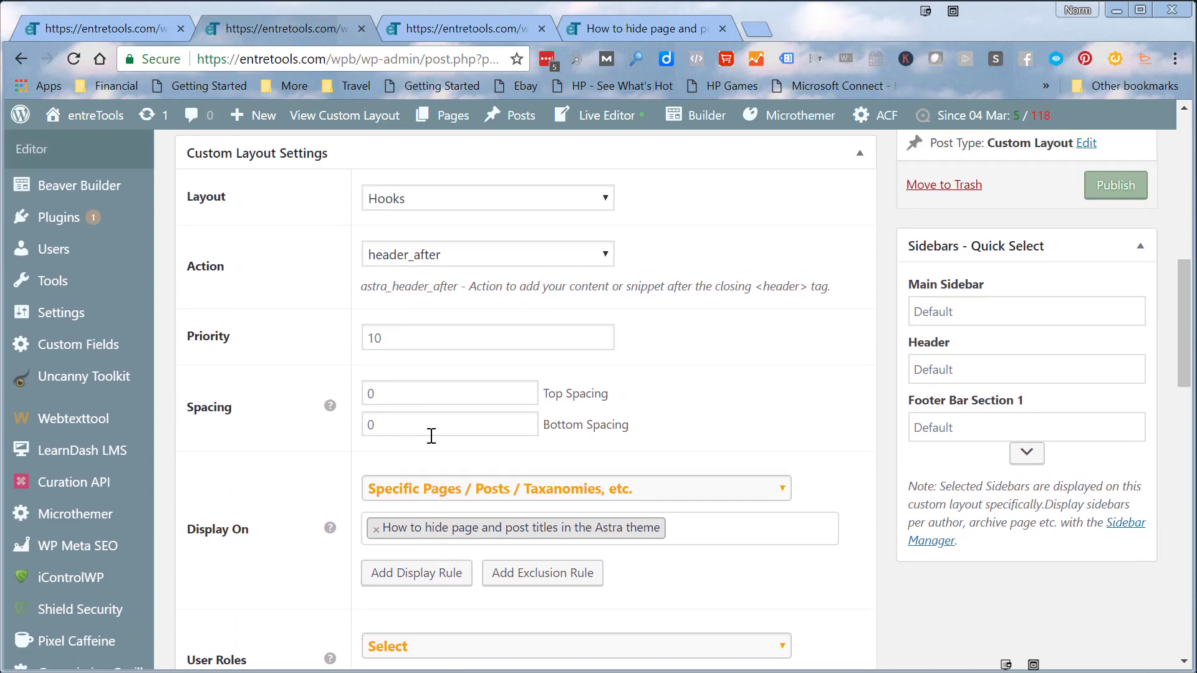
pyautogui.moveTo(435, 393)
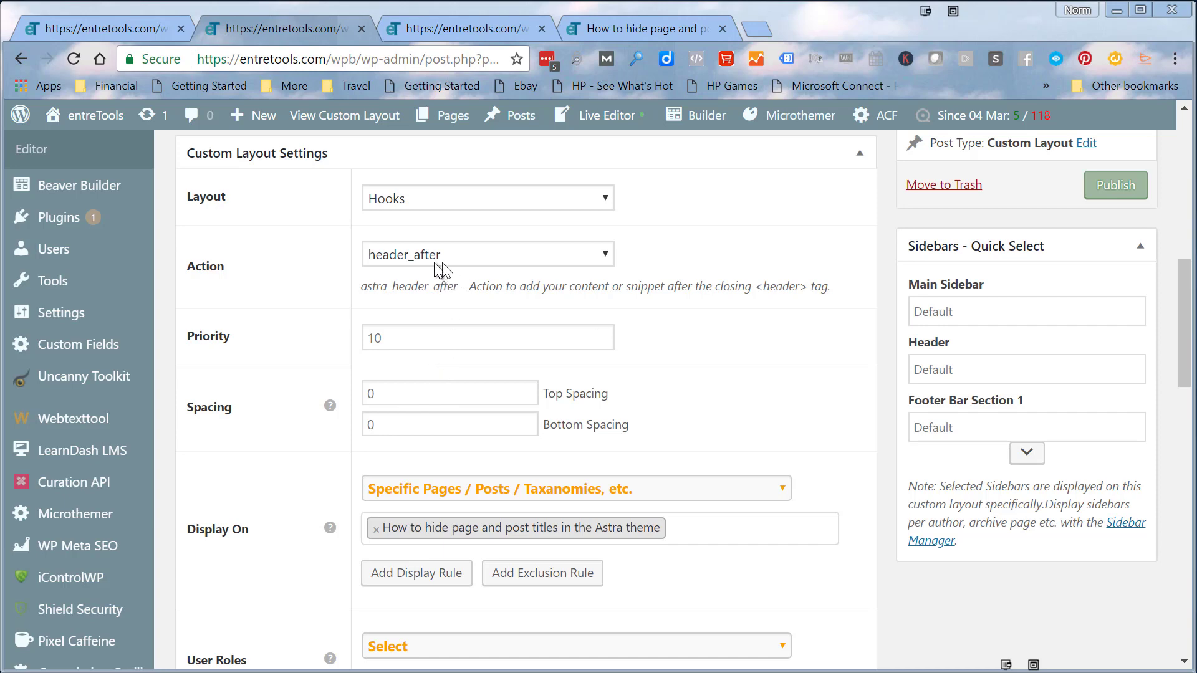
pyautogui.moveTo(506, 382)
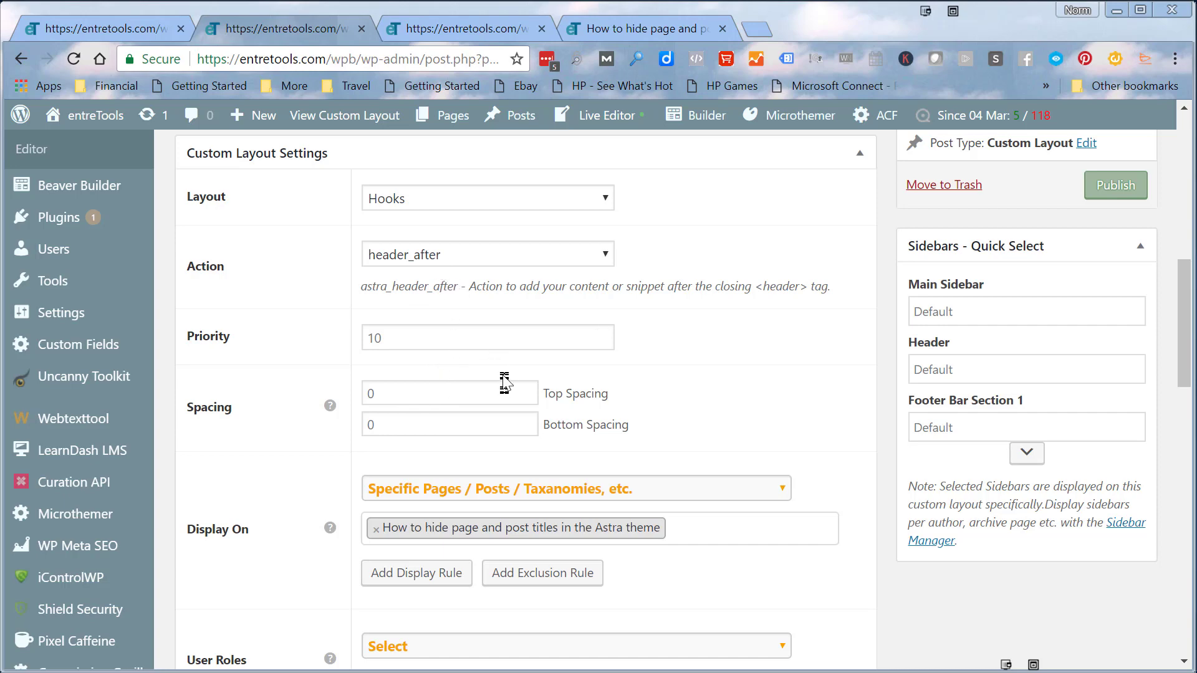
pyautogui.moveTo(652, 395)
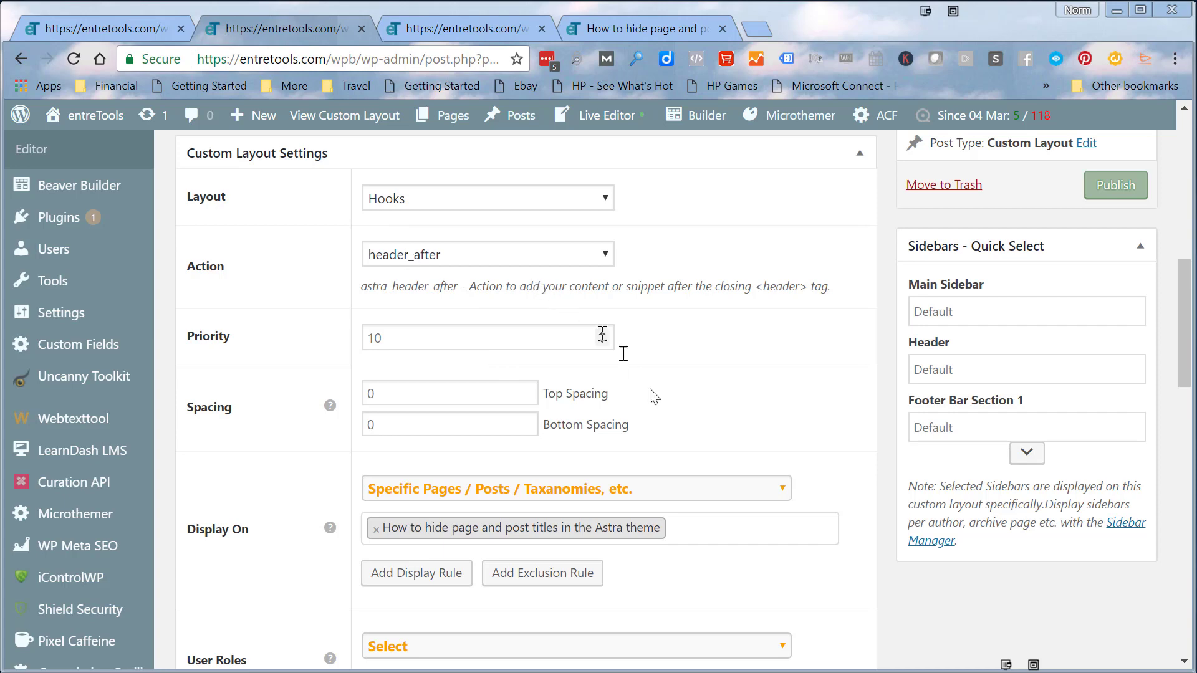
pyautogui.moveTo(494, 501)
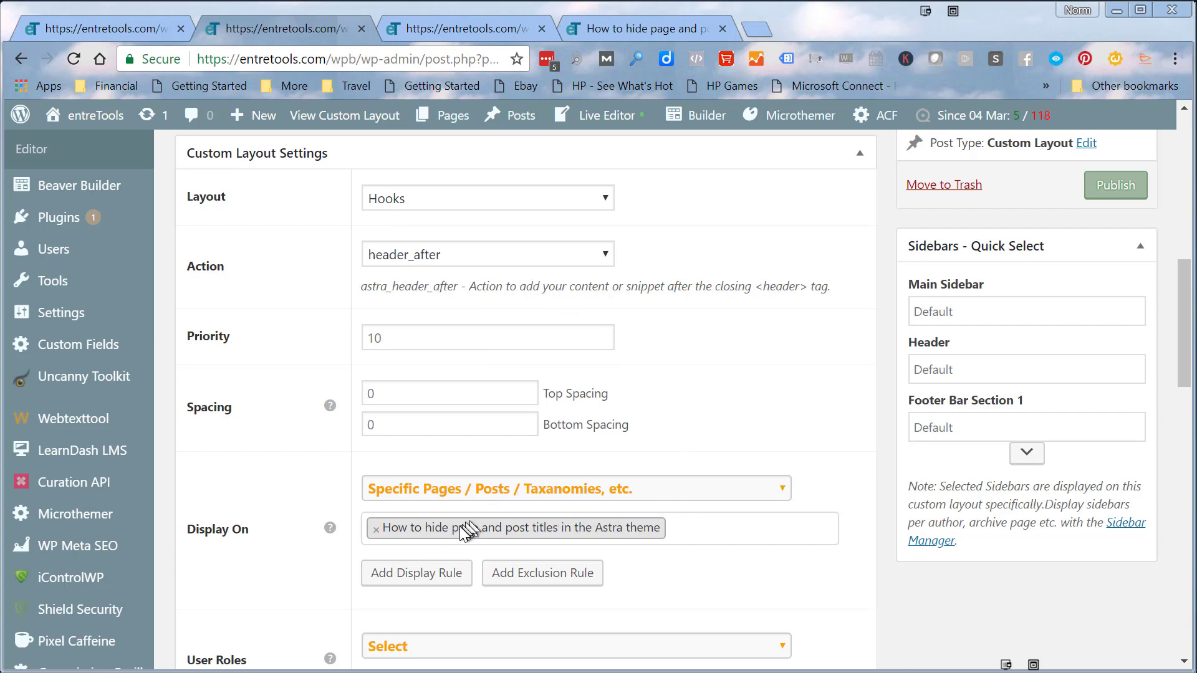
pyautogui.moveTo(466, 542)
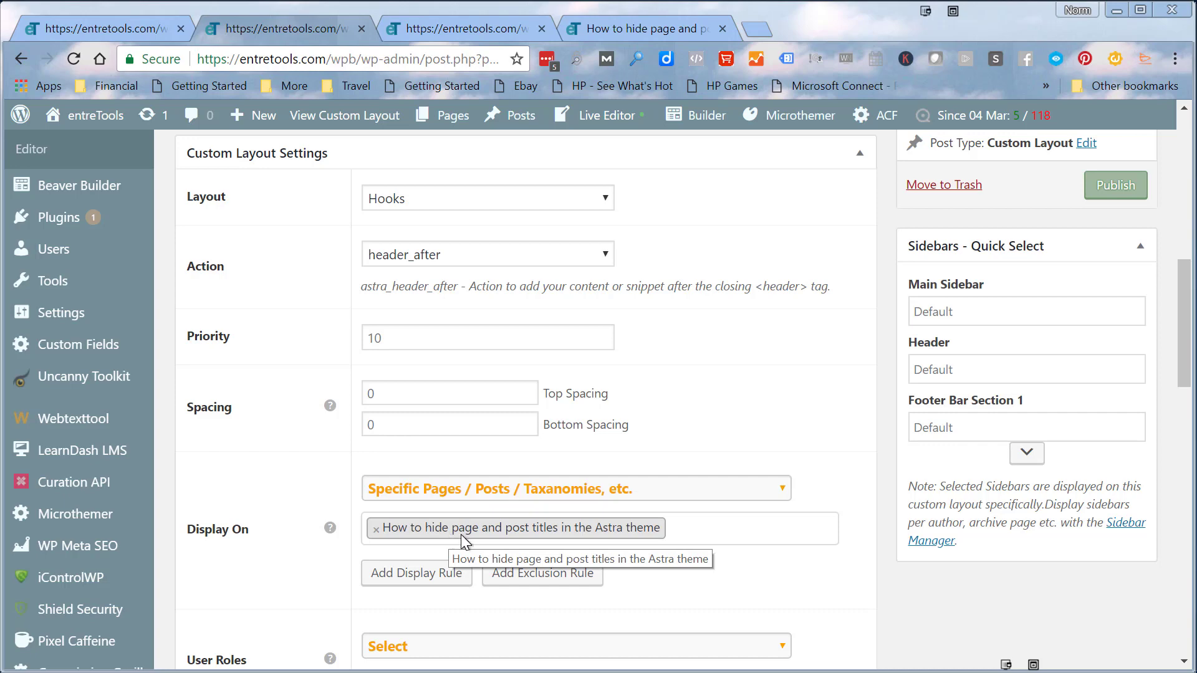
pyautogui.moveTo(1112, 418)
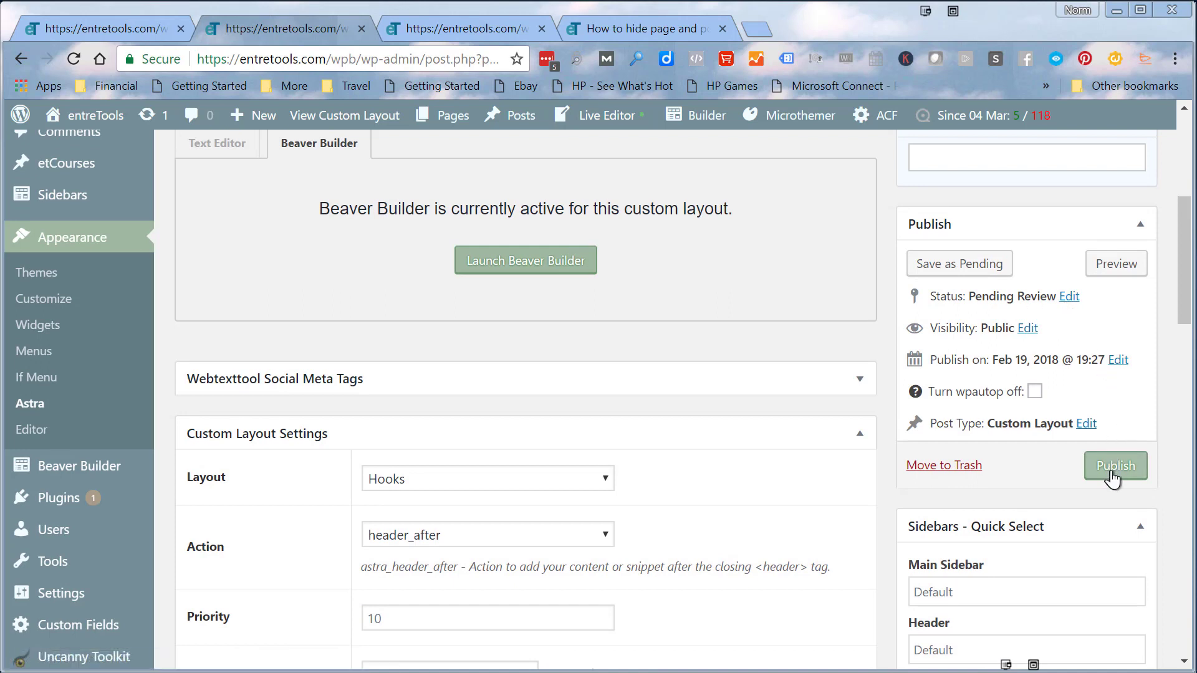
pyautogui.click(1115, 466)
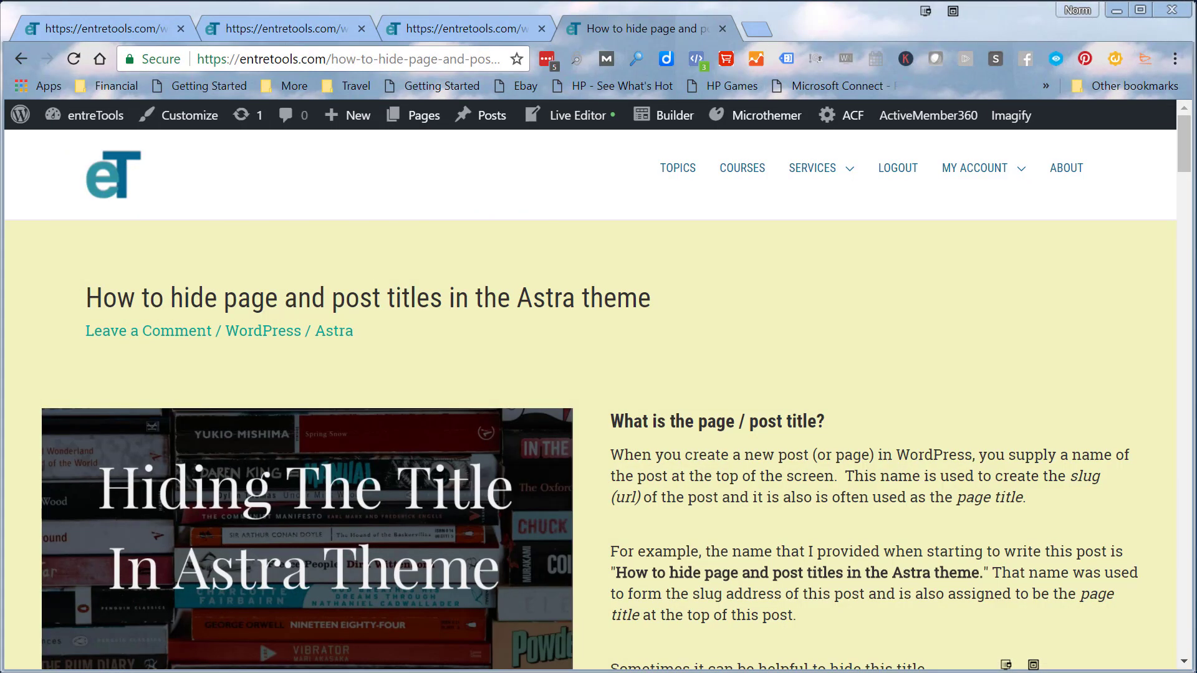
pyautogui.moveTo(1040, 522)
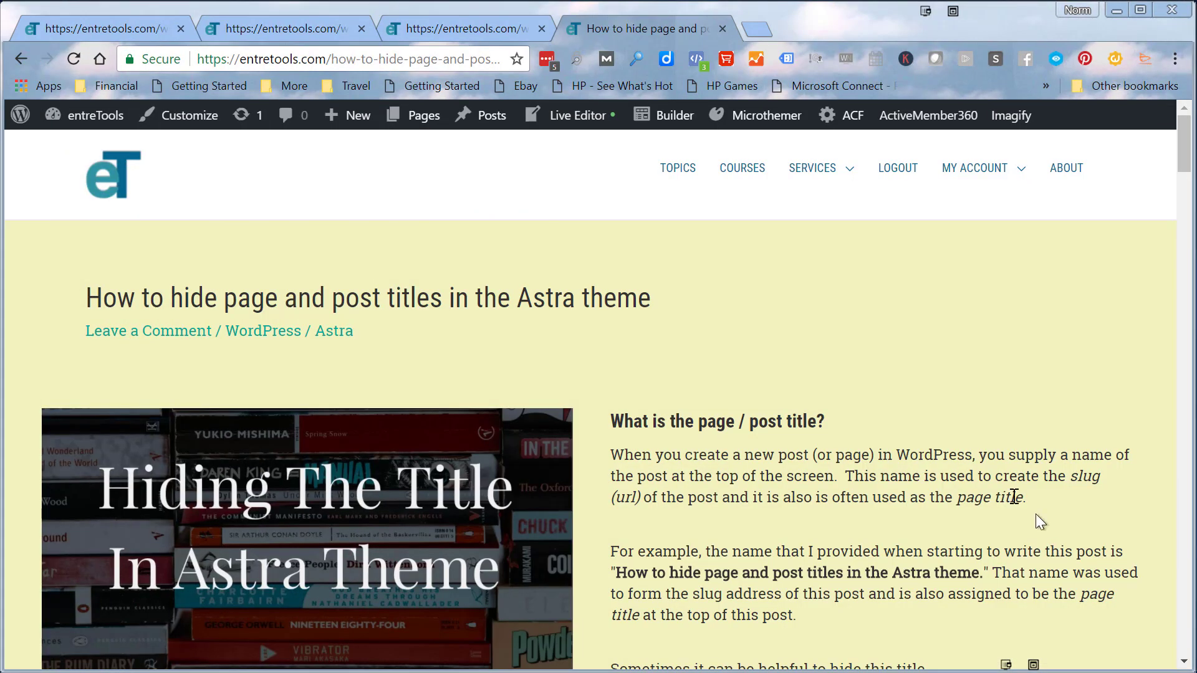
pyautogui.moveTo(136, 301)
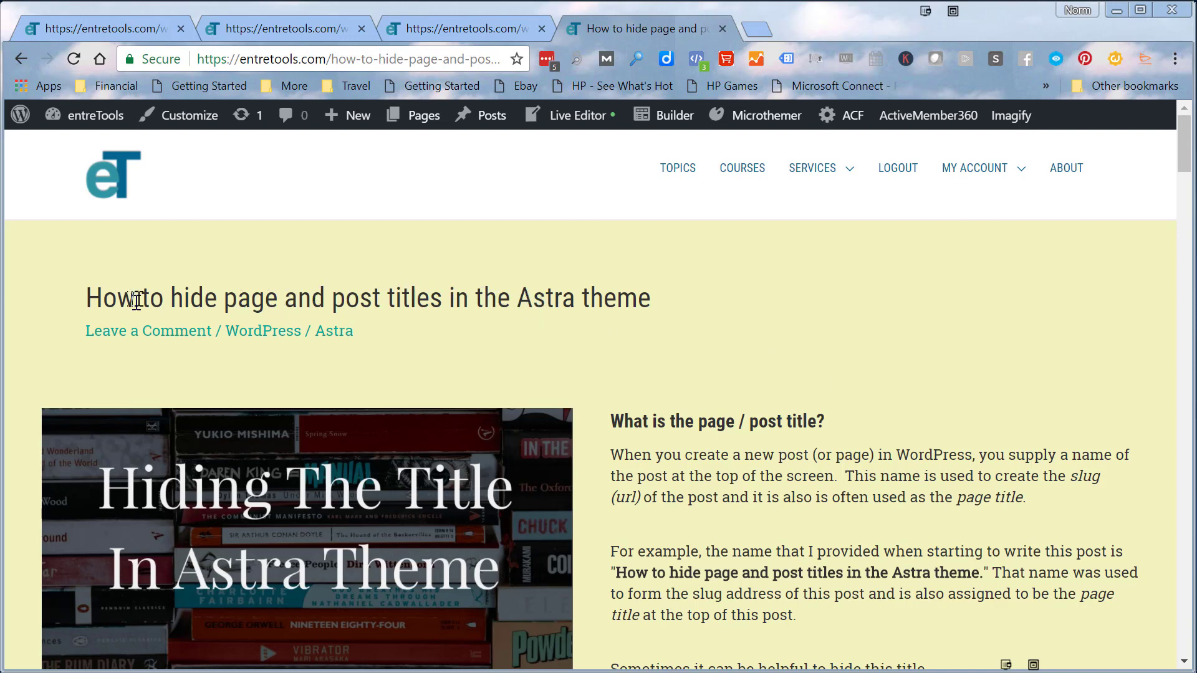
# Step: Highlight part of the default post title on the live post
pyautogui.moveTo(170, 298); pyautogui.dragTo(252, 298)
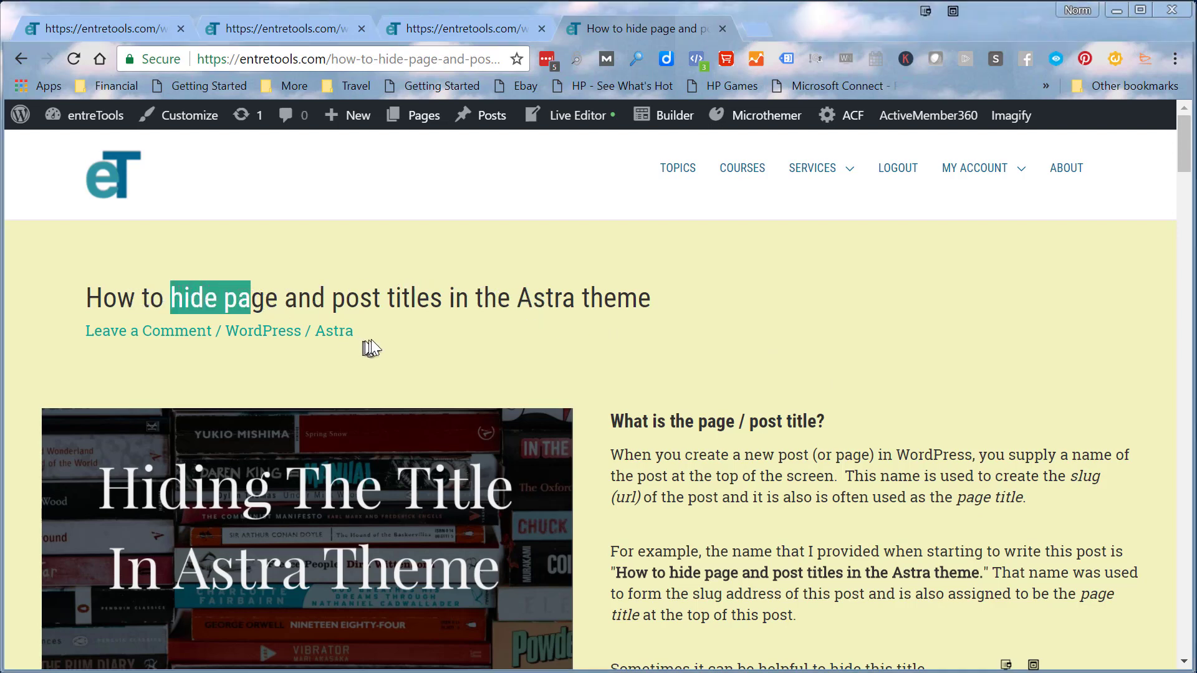
pyautogui.moveTo(153, 338)
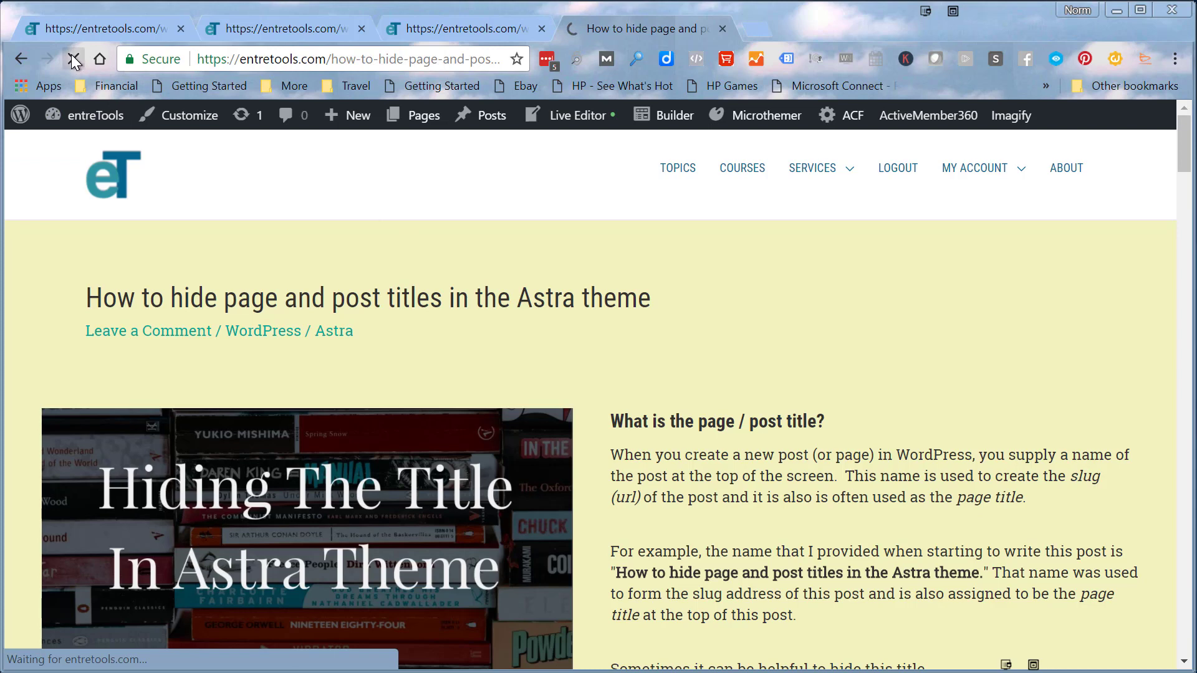
# Step: Reload the post so the new Beaver Builder title banner appears above the default title
pyautogui.click(73, 58)
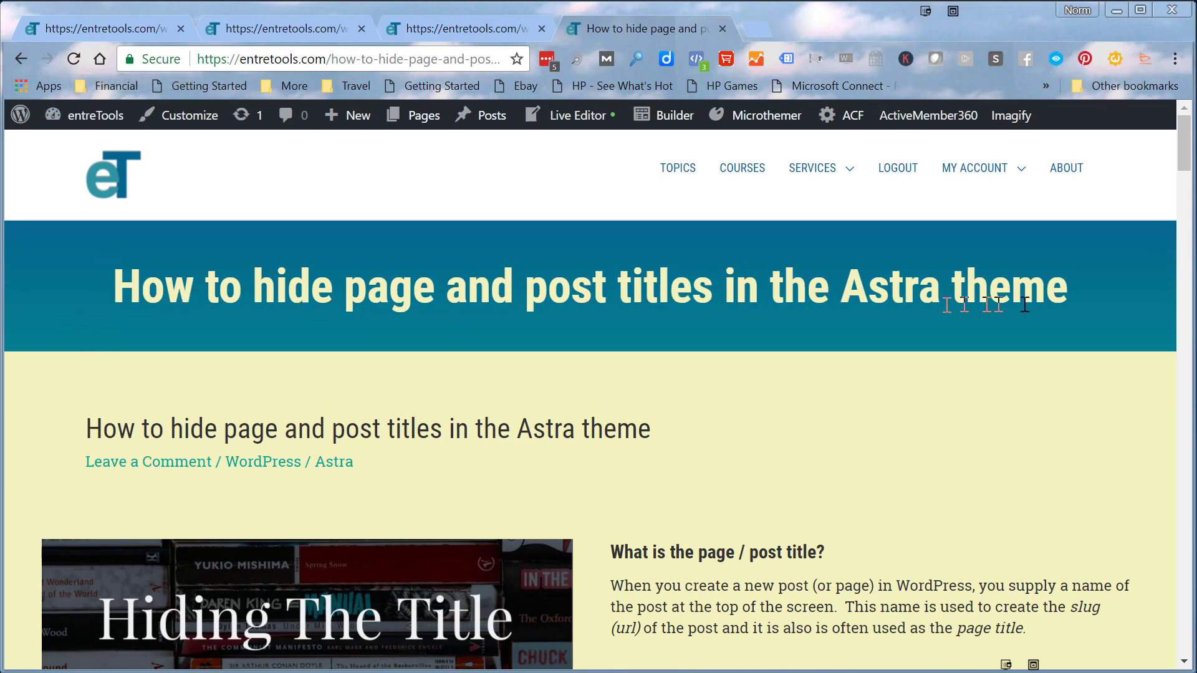
pyautogui.moveTo(82, 300)
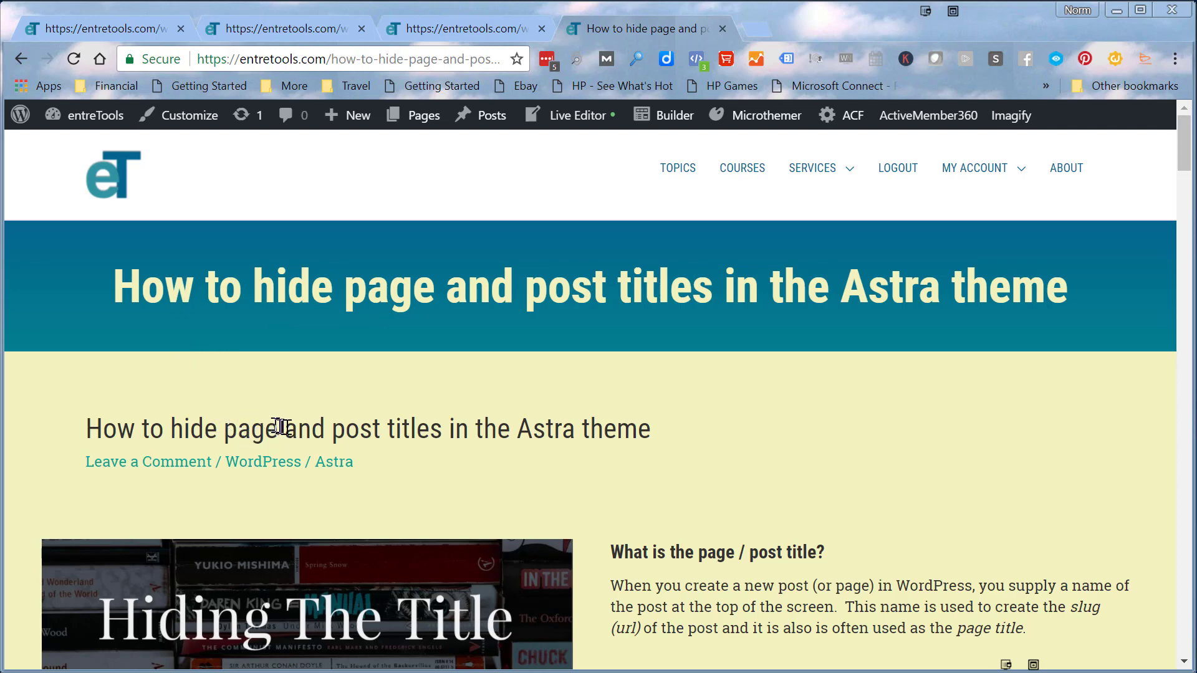
pyautogui.moveTo(434, 424)
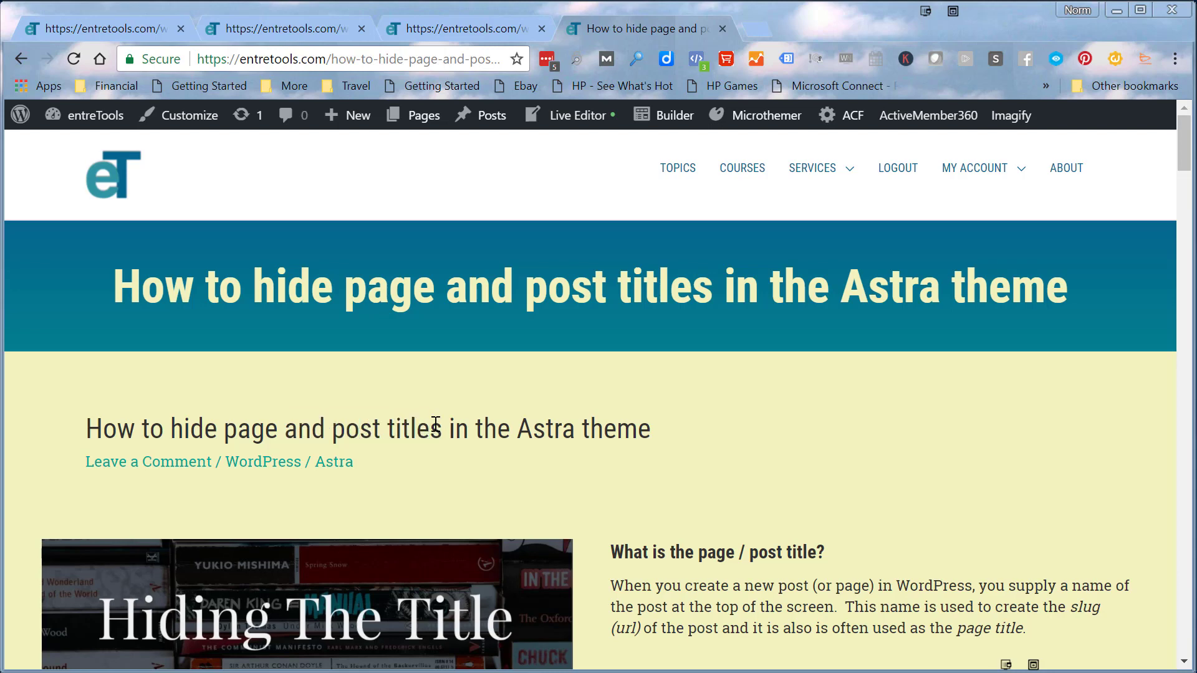
pyautogui.moveTo(1183, 172)
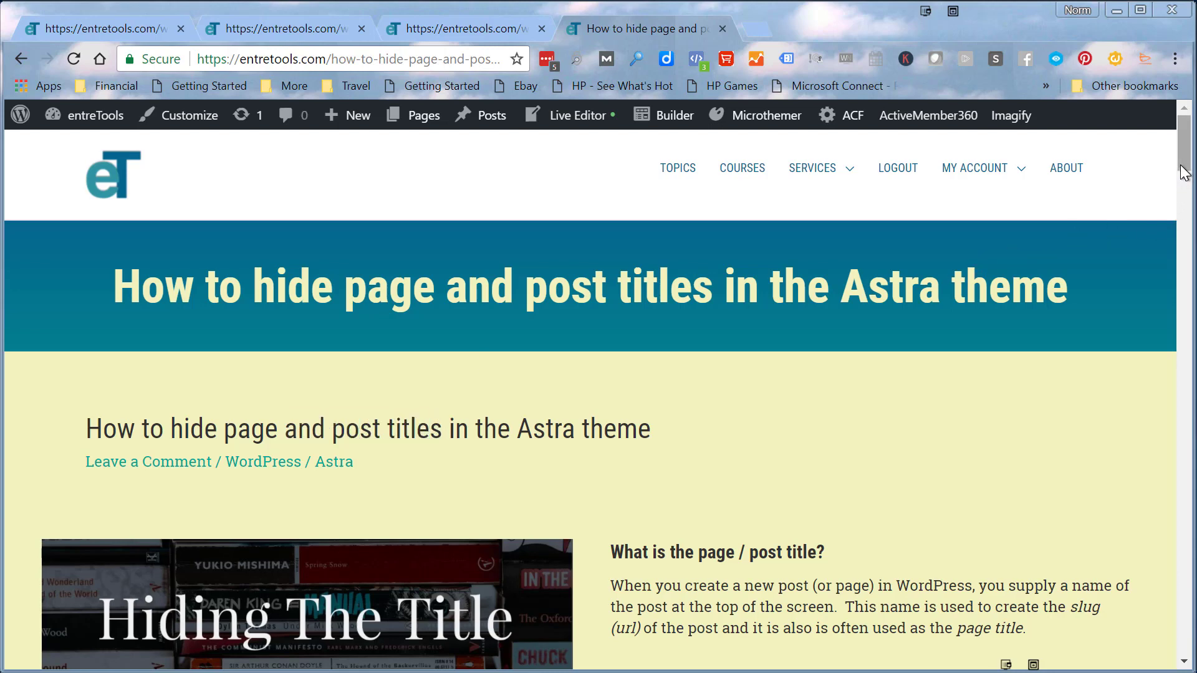
# Step: Bring up the Customizer's Additional CSS holding the entry-header and entry-title hiding rules
pyautogui.scroll(-3)
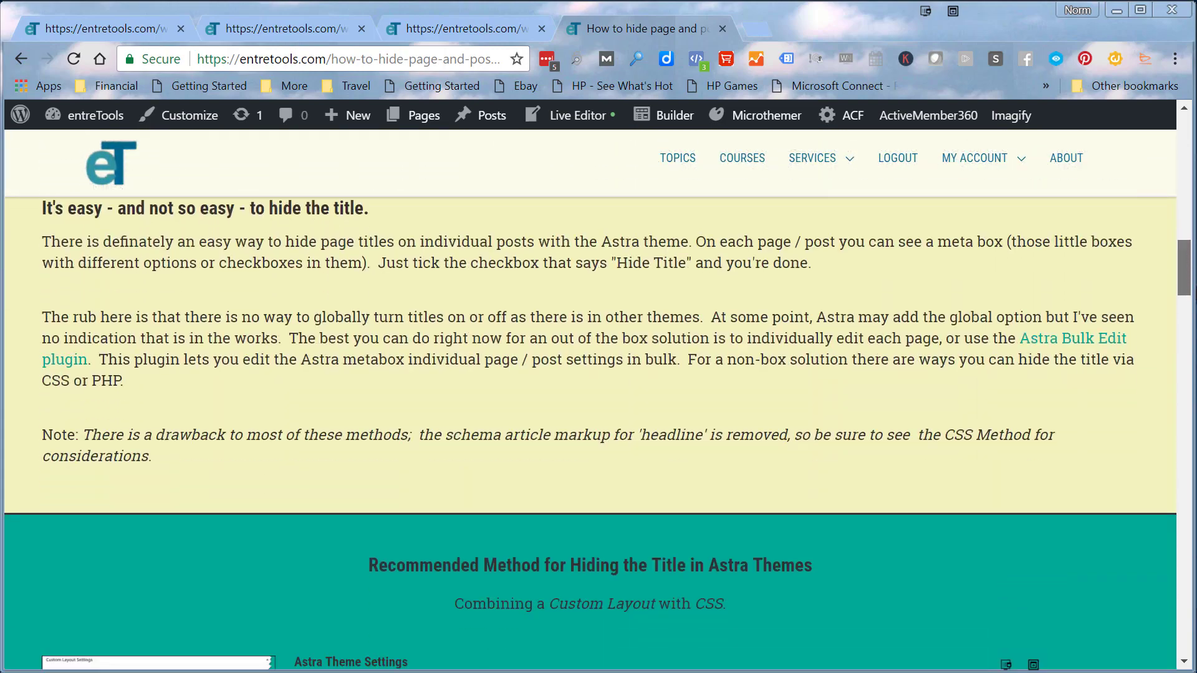
pyautogui.scroll(-3)
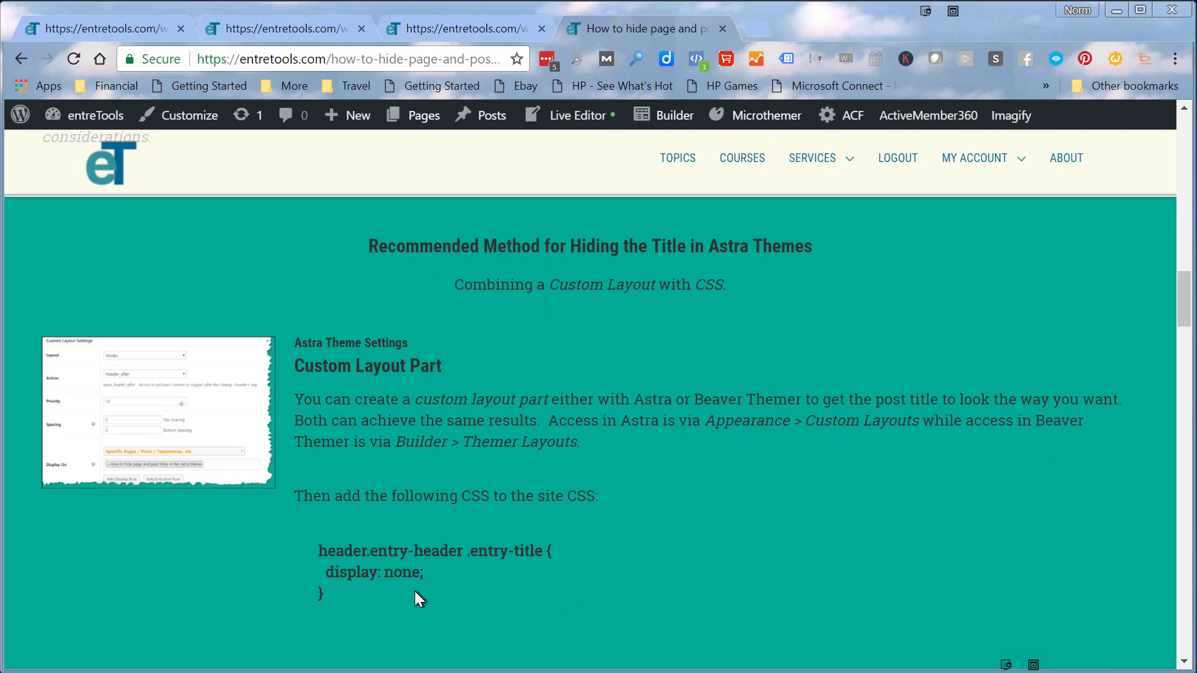
pyautogui.moveTo(350, 555)
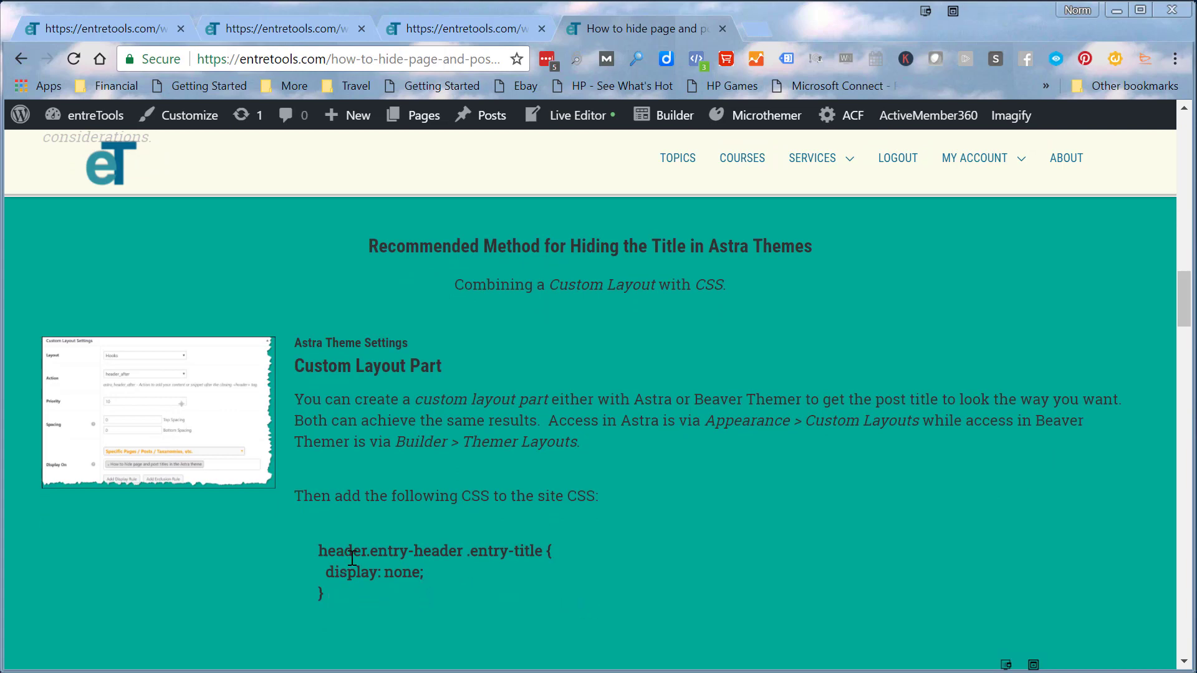
pyautogui.moveTo(364, 572)
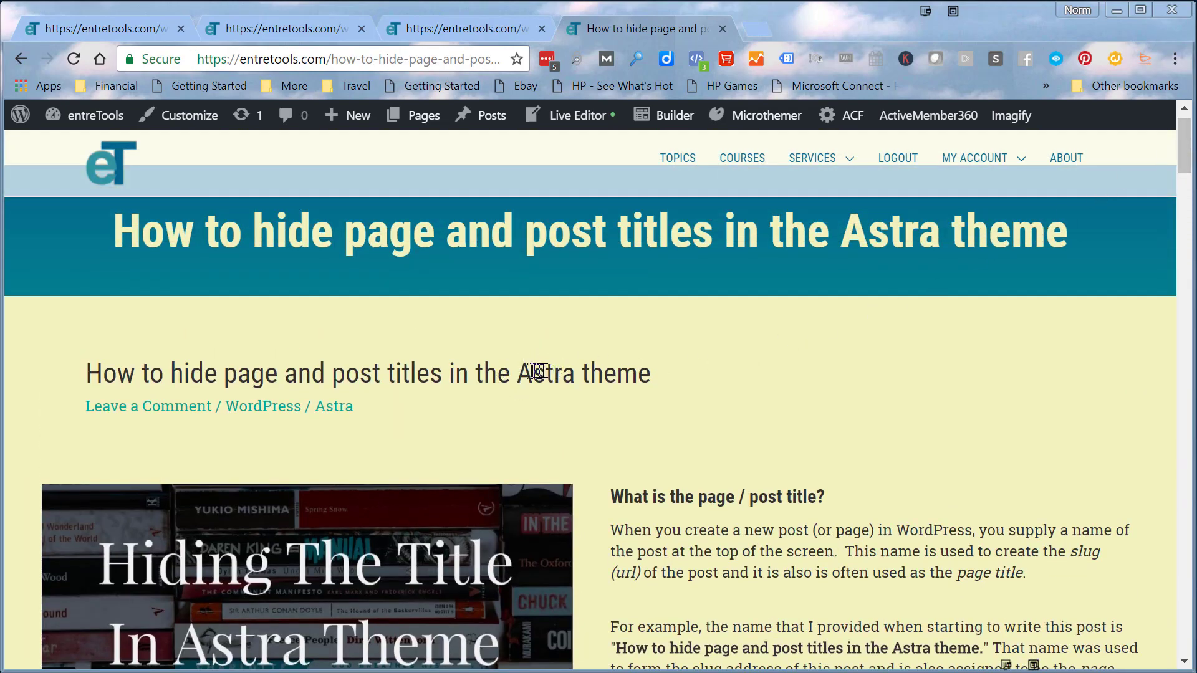
pyautogui.moveTo(861, 476)
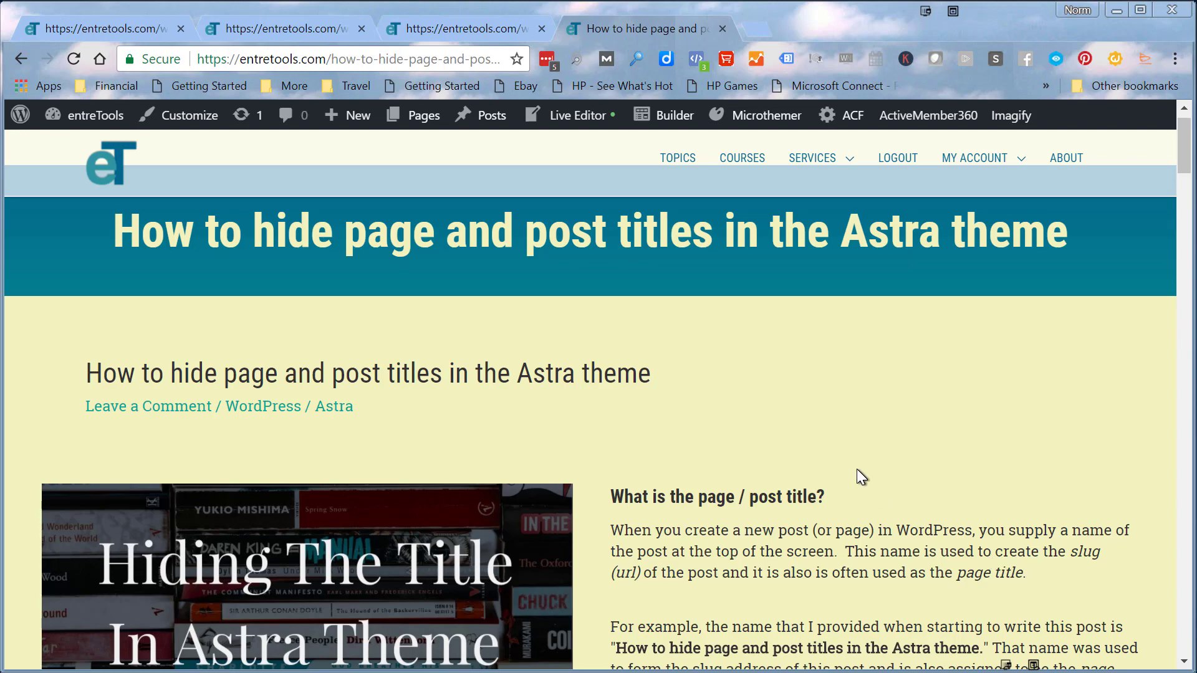
pyautogui.click(189, 115)
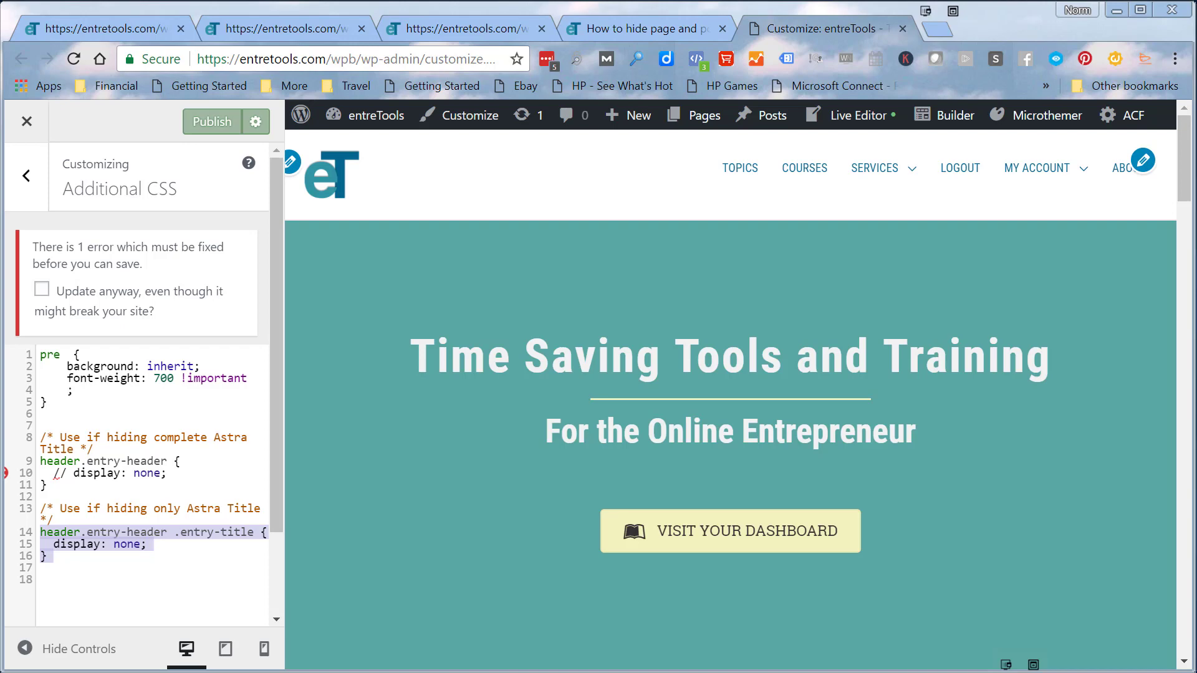
pyautogui.moveTo(242, 261)
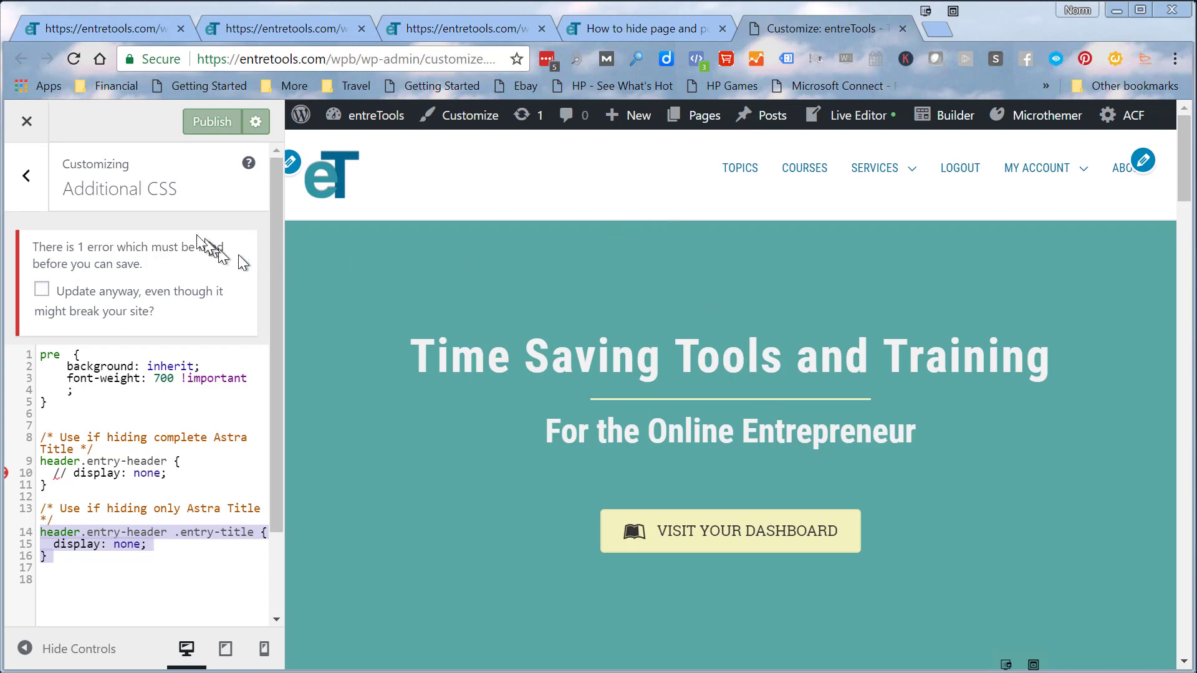
pyautogui.moveTo(150, 197)
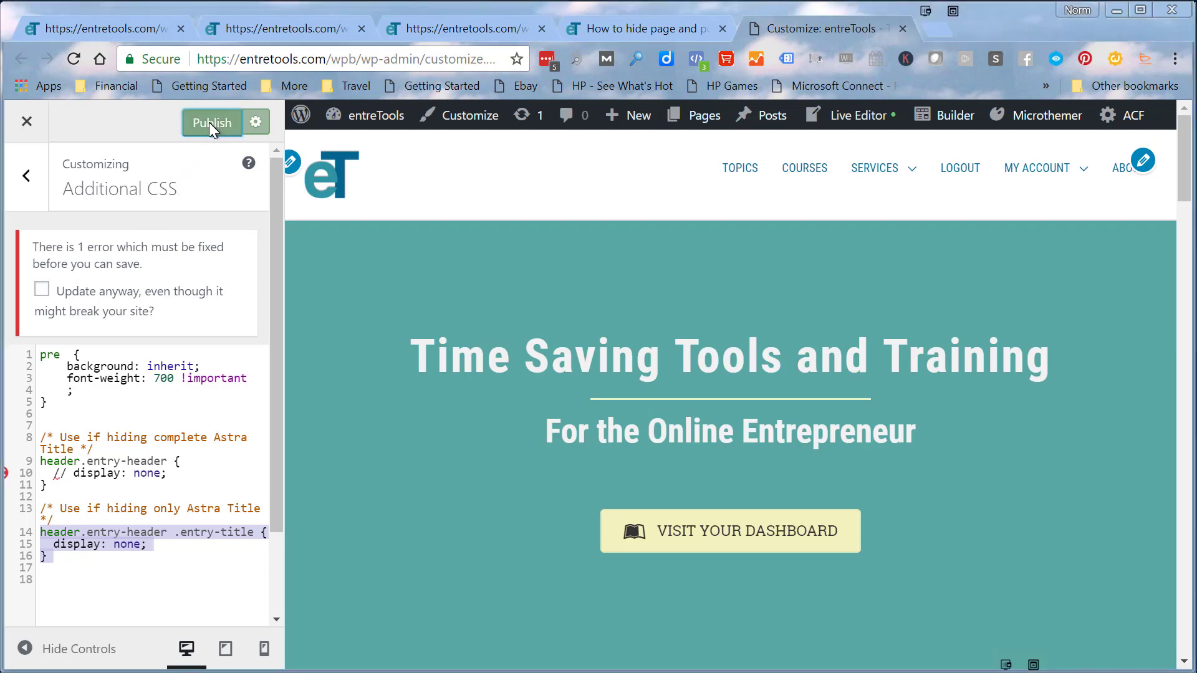
# Step: Publish the Additional CSS rule that hides only the Astra entry title
pyautogui.click(212, 123)
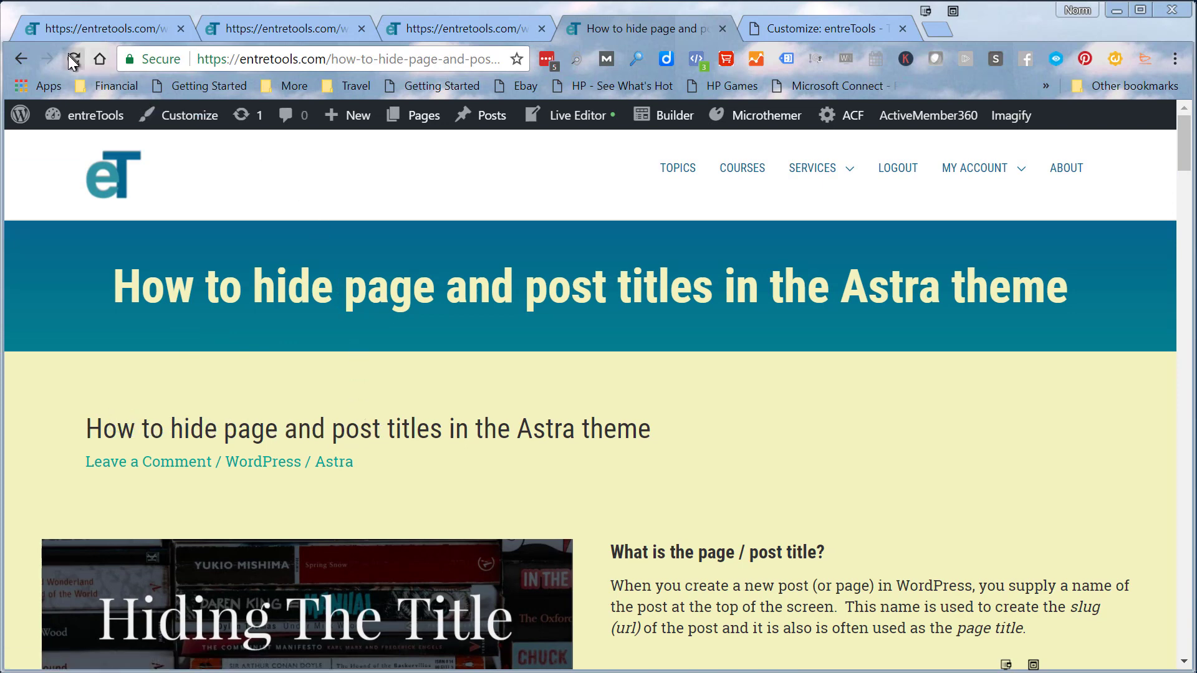
# Step: Reload the post to confirm the default title is gone beneath the custom banner
pyautogui.click(73, 59)
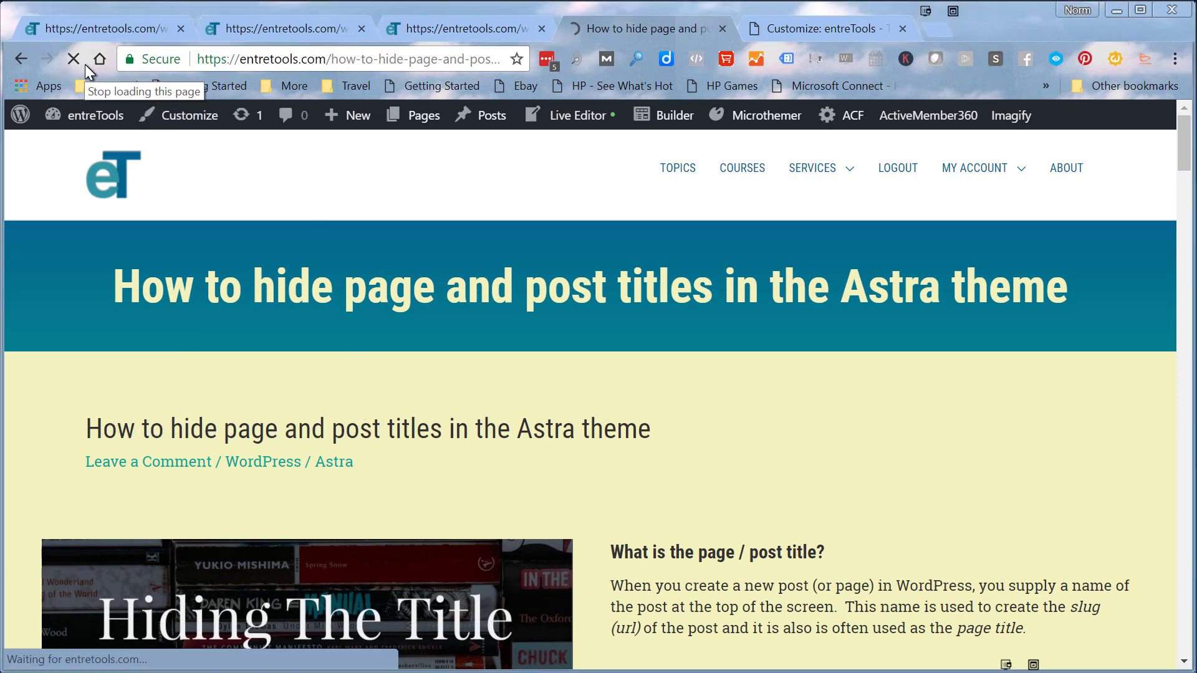
pyautogui.scroll(-3)
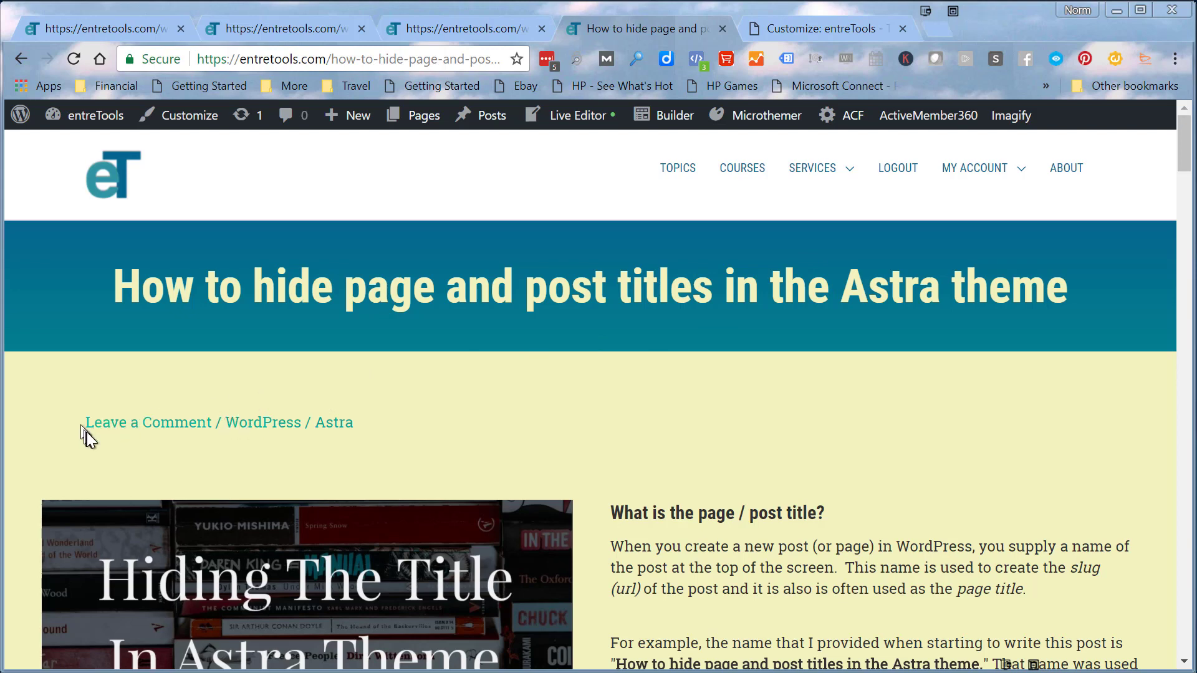
pyautogui.moveTo(370, 438)
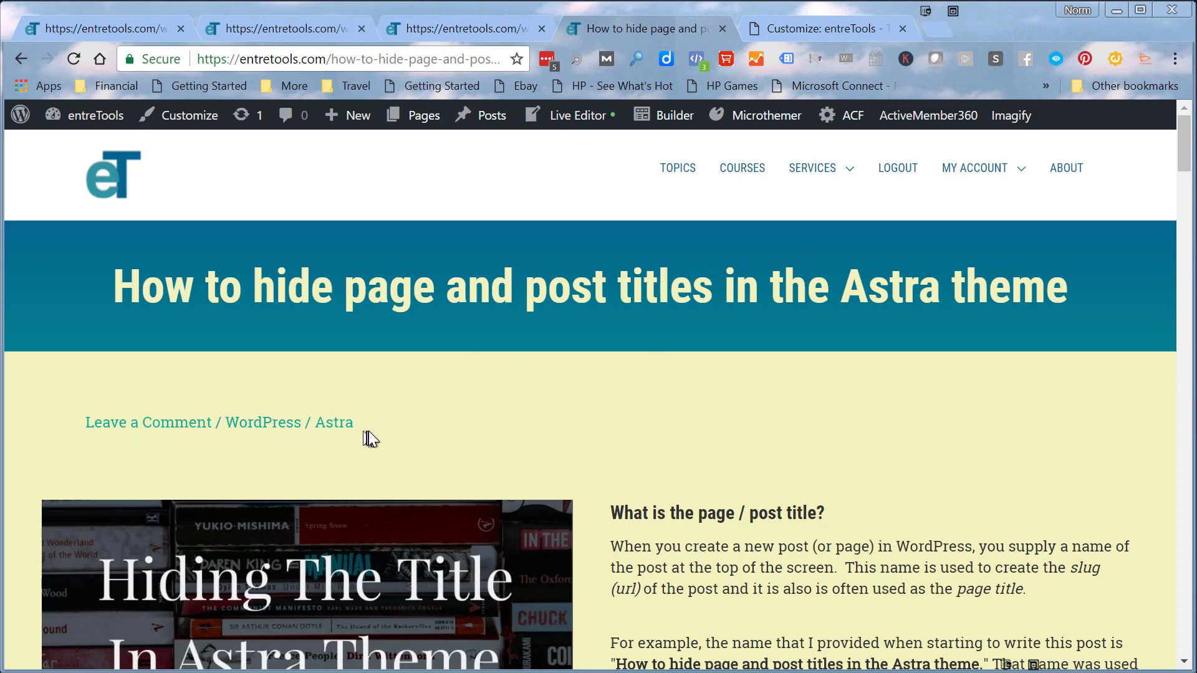
pyautogui.moveTo(400, 470)
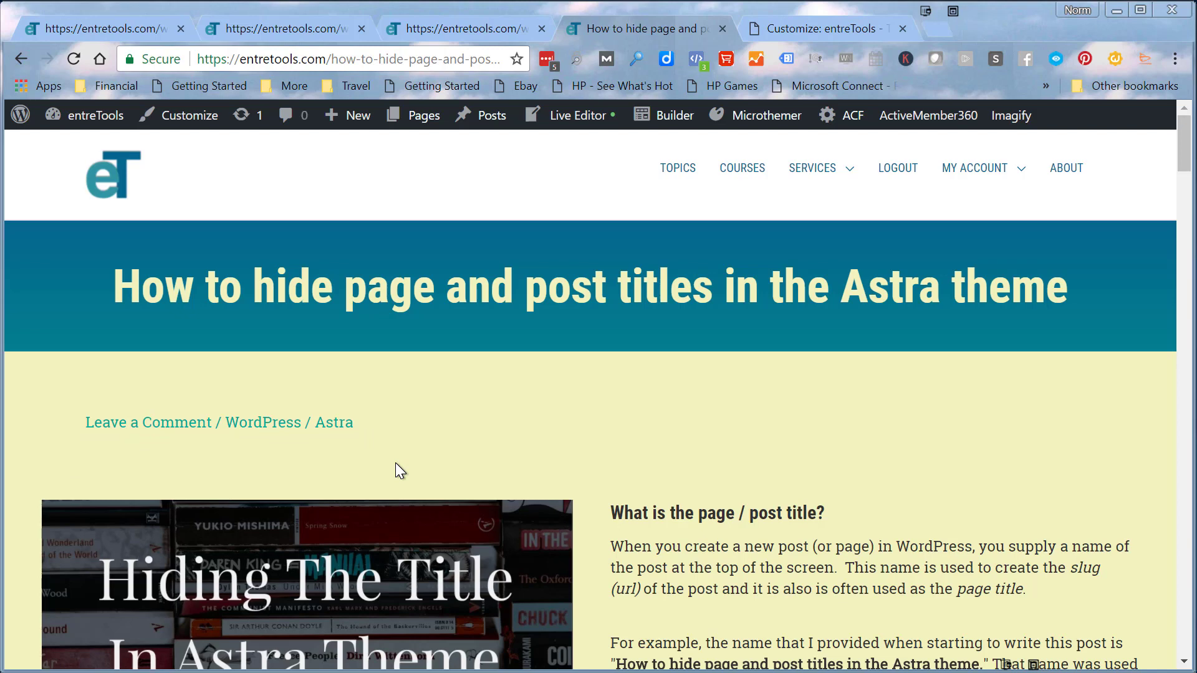
pyautogui.moveTo(310, 429)
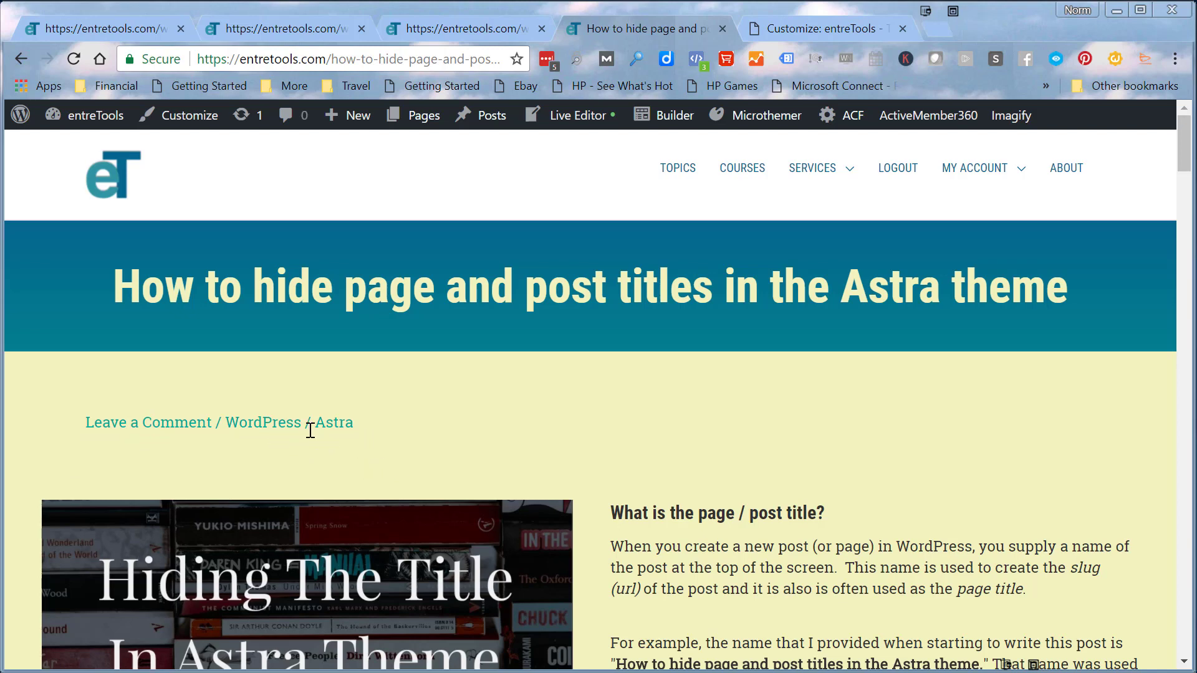
pyautogui.moveTo(334, 422)
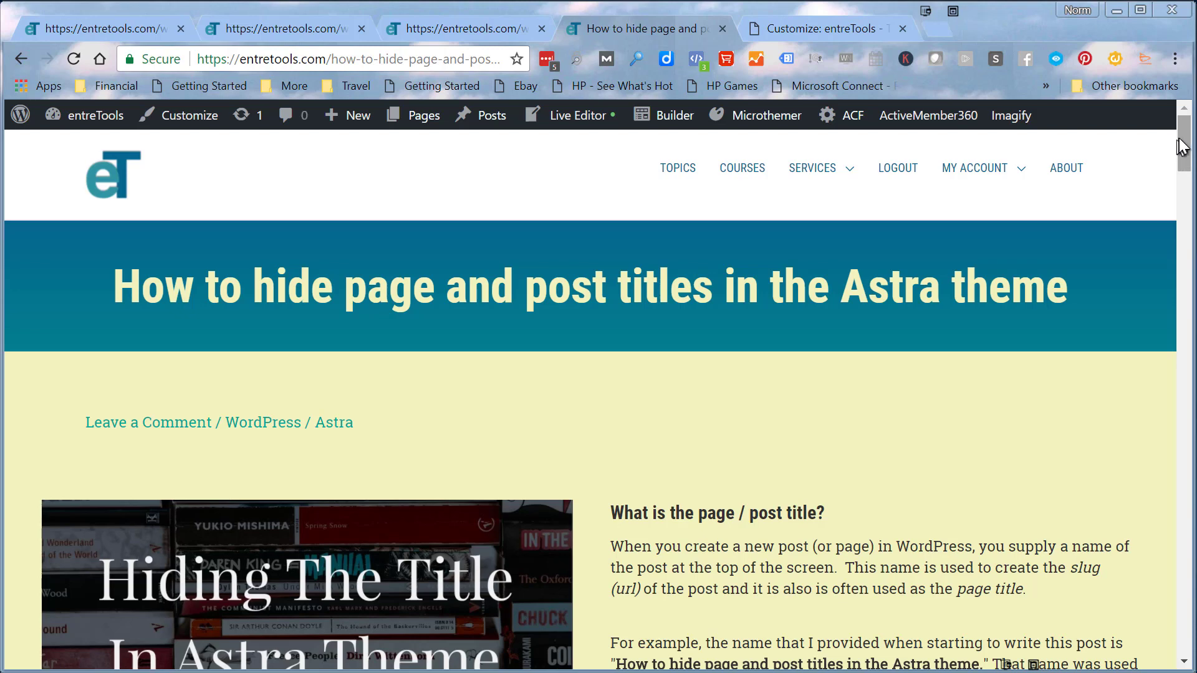
pyautogui.moveTo(1183, 146)
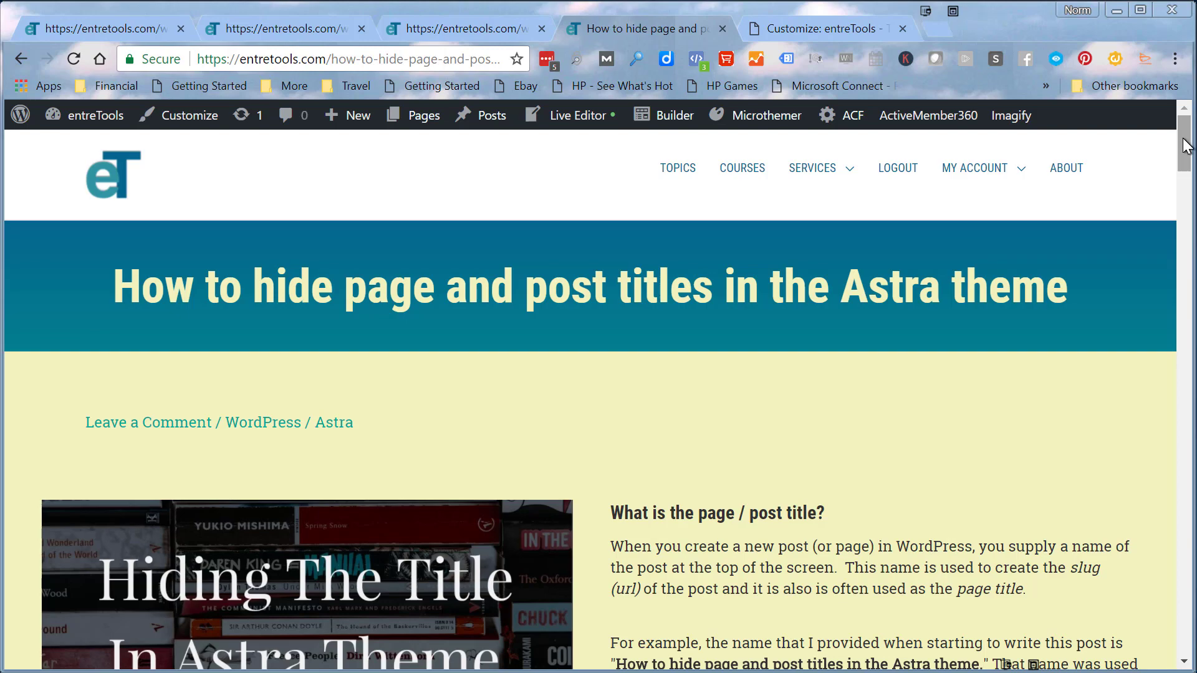
pyautogui.scroll(-3)
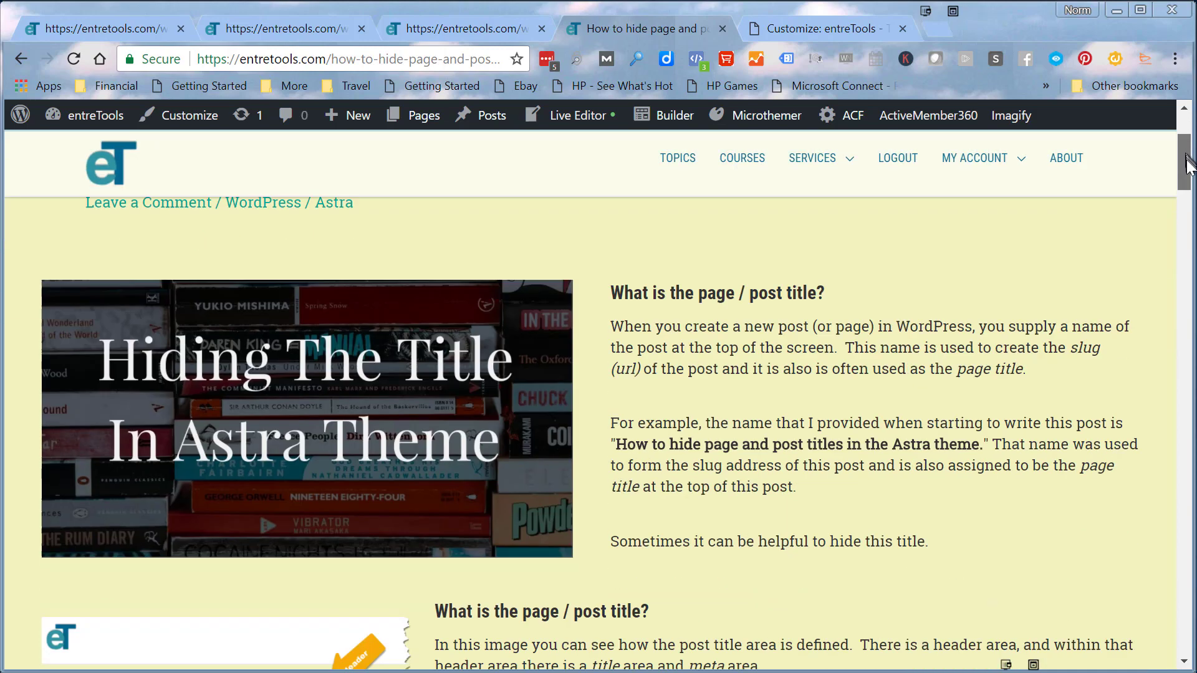
pyautogui.scroll(-3)
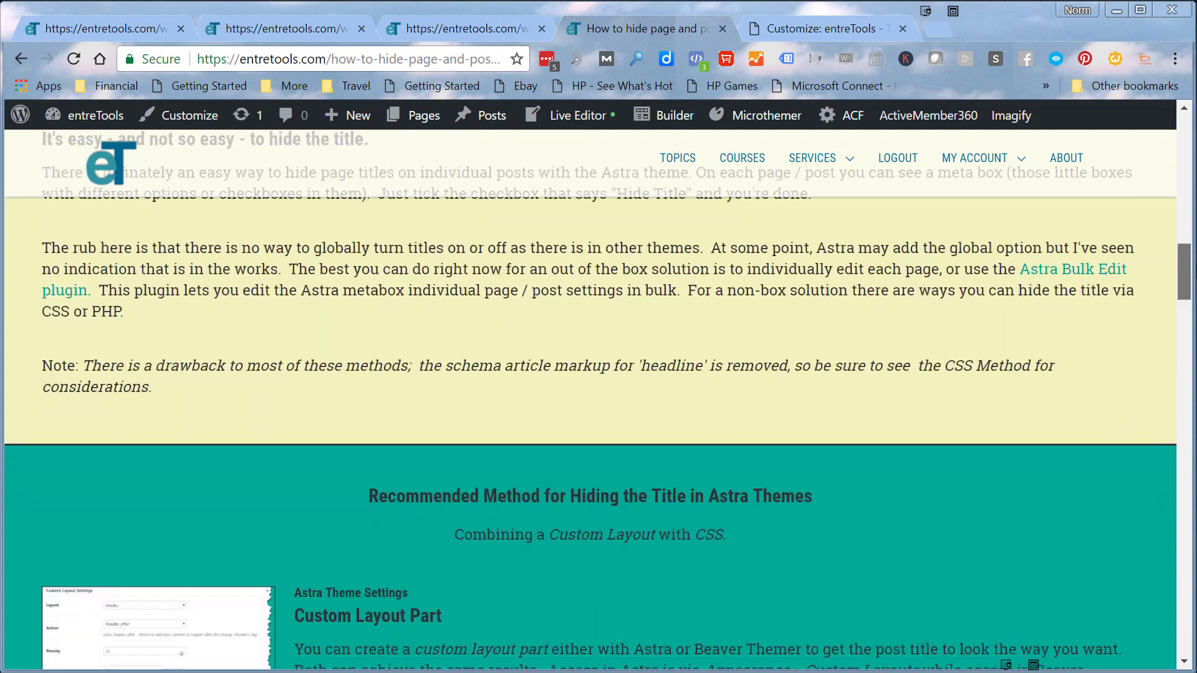
pyautogui.scroll(-3)
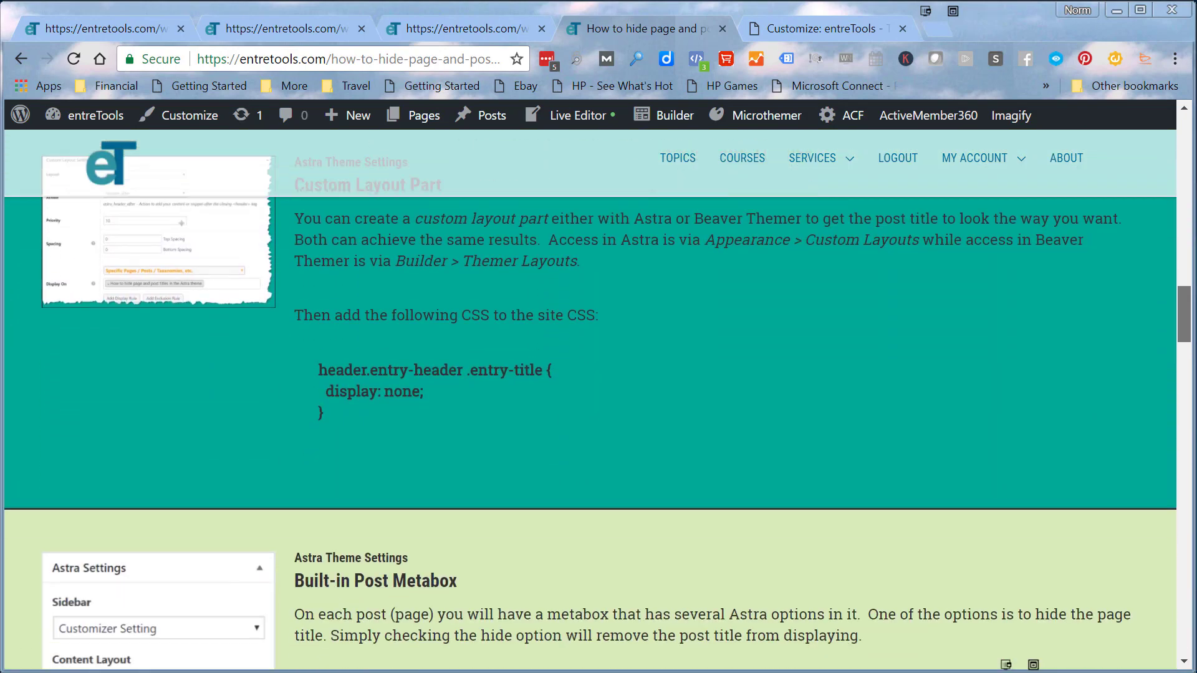
pyautogui.scroll(-3)
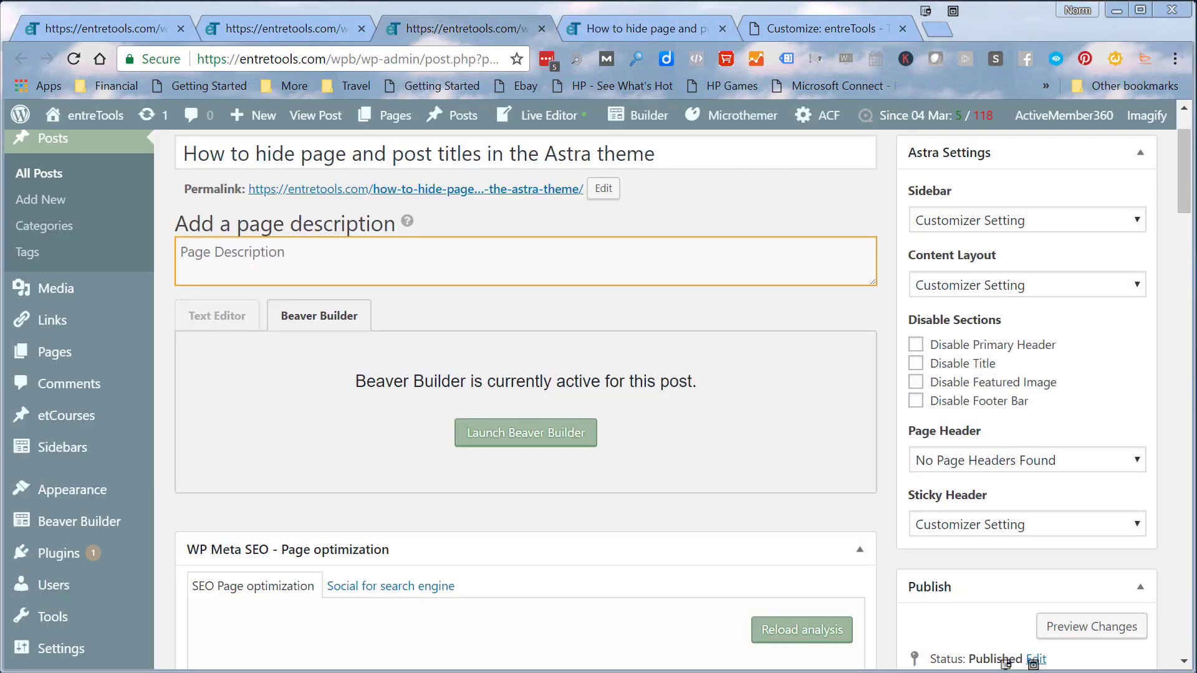
pyautogui.moveTo(445, 189)
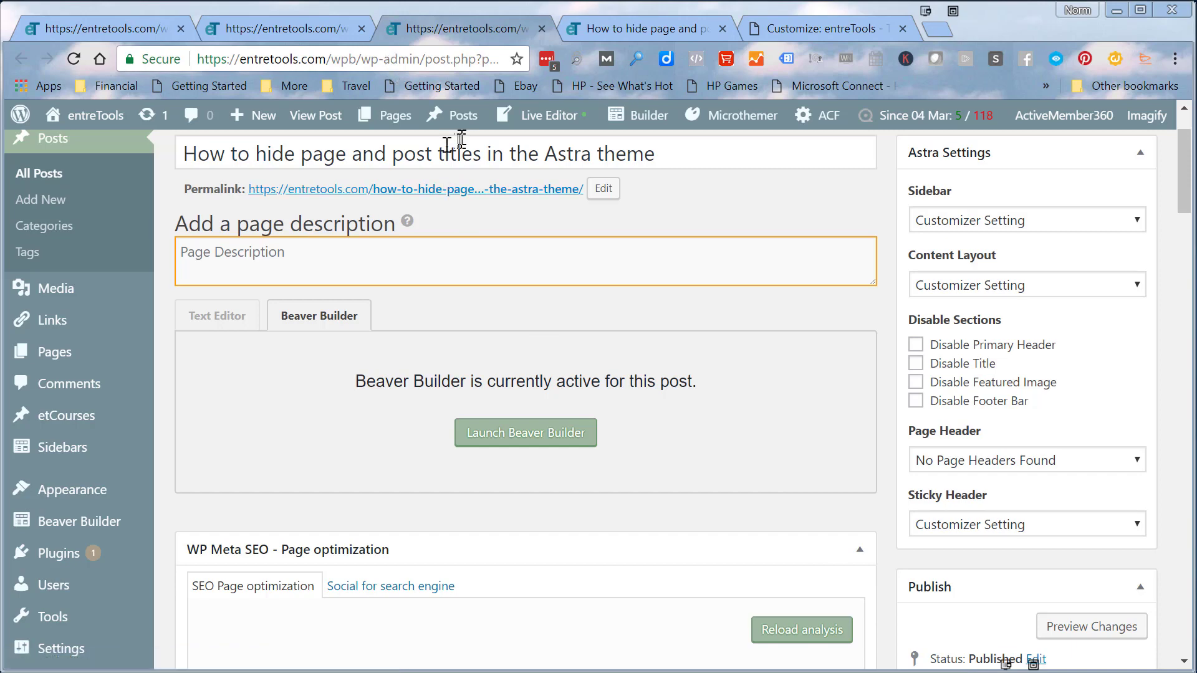
pyautogui.moveTo(385, 225)
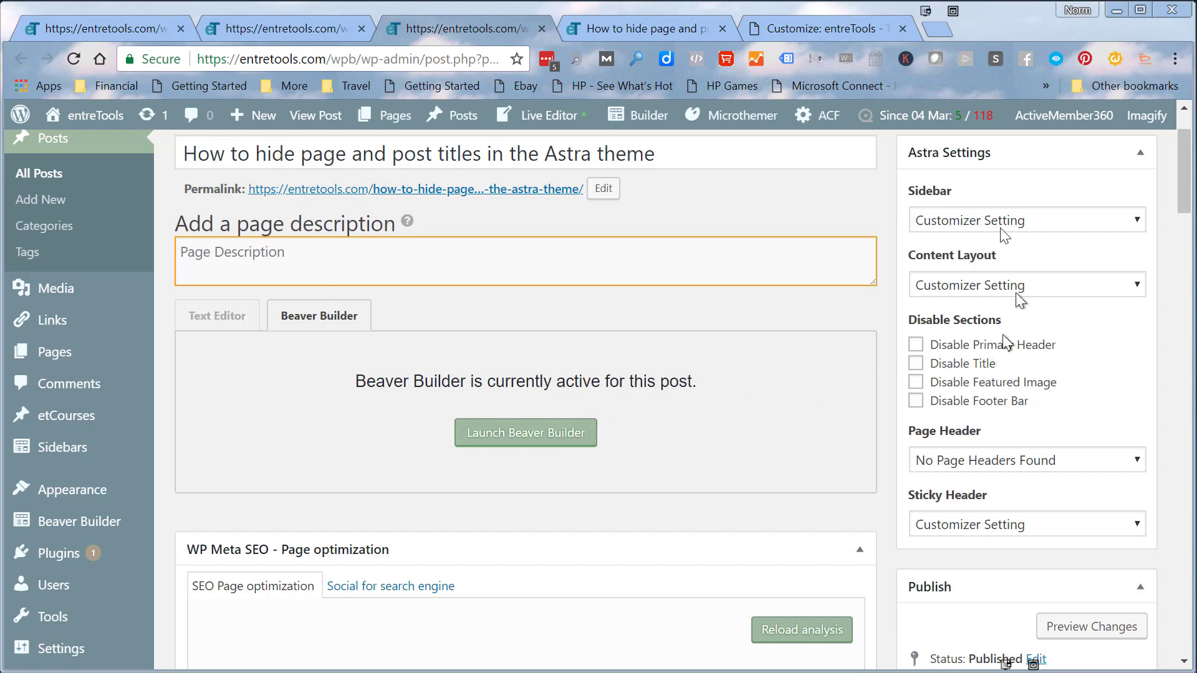
pyautogui.moveTo(1047, 195)
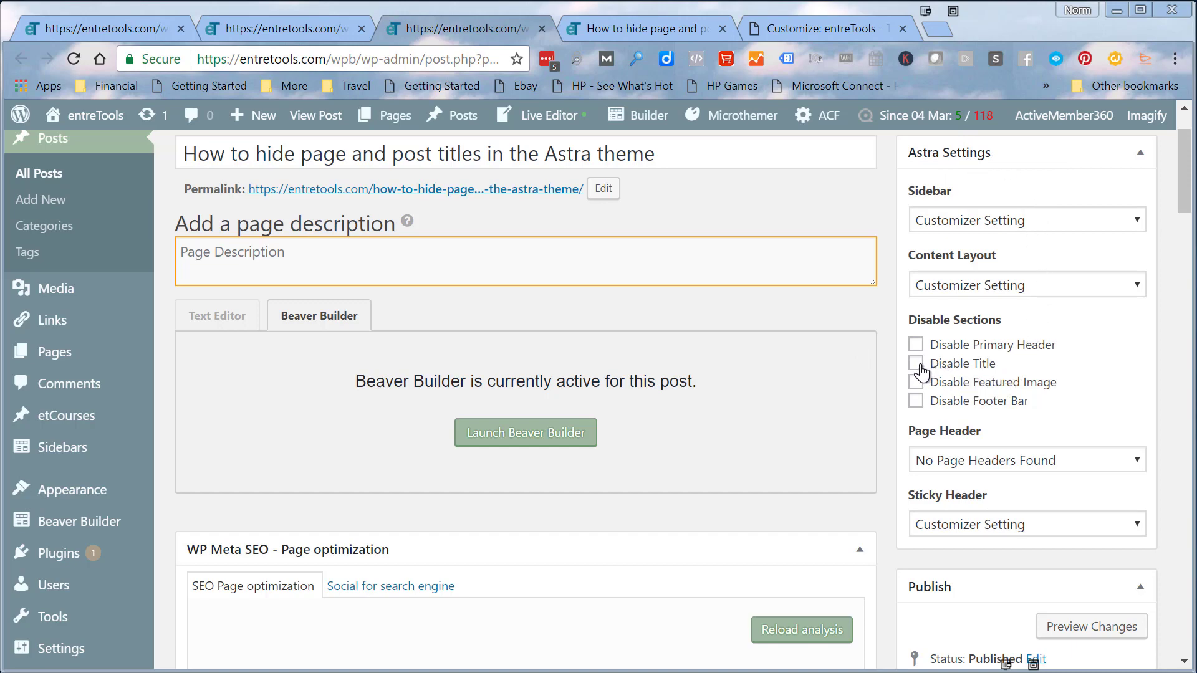
pyautogui.moveTo(923, 373)
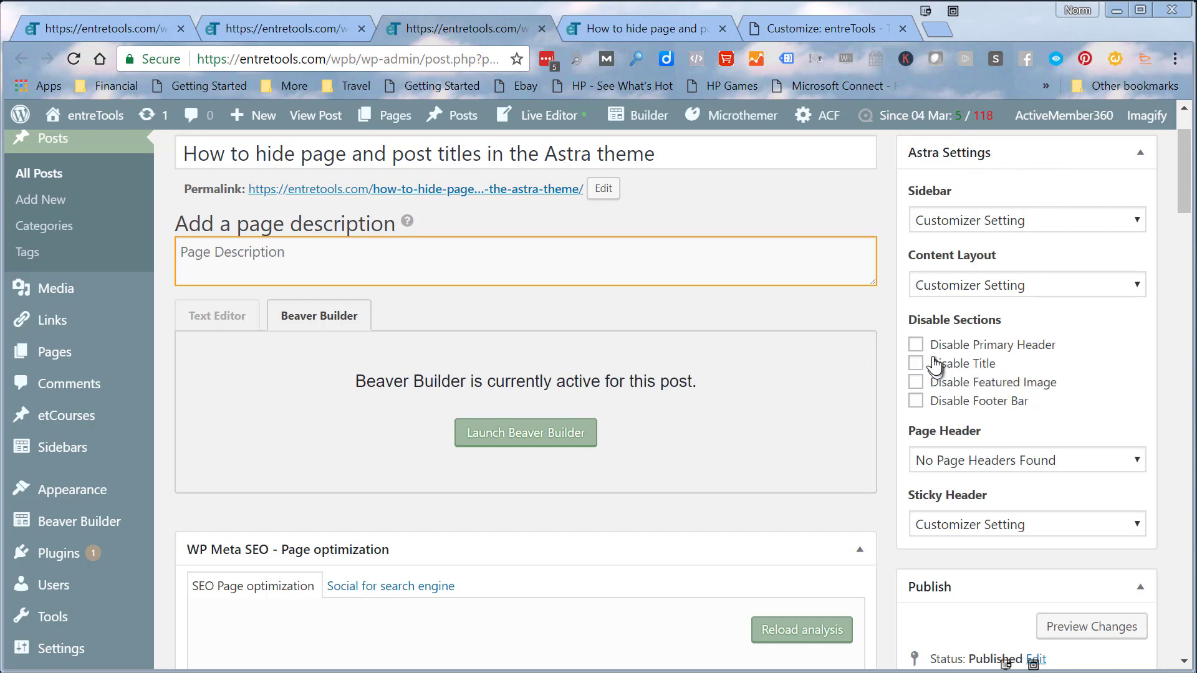
pyautogui.moveTo(924, 383)
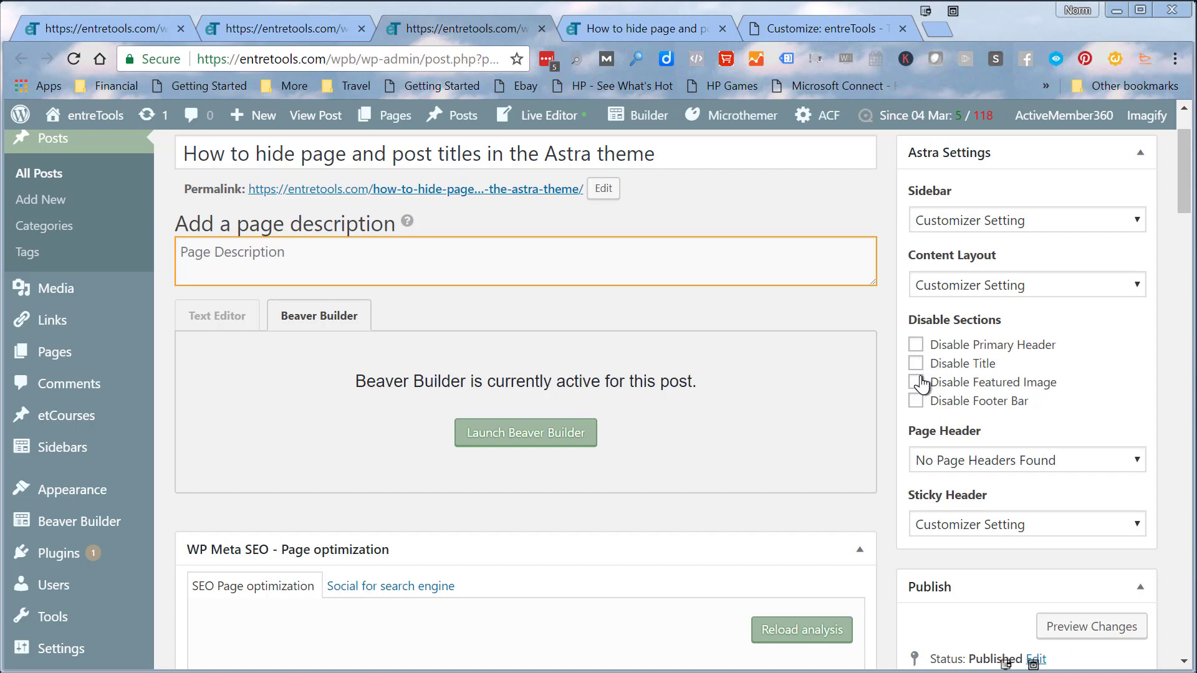
pyautogui.moveTo(925, 371)
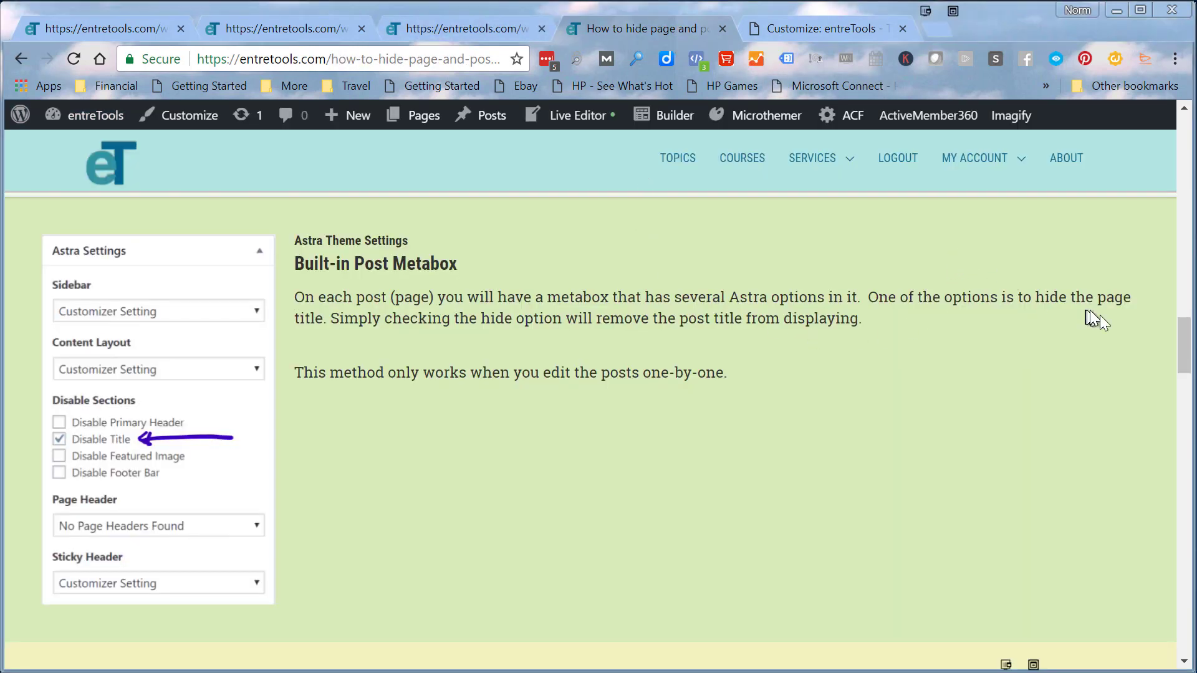
pyautogui.scroll(-3)
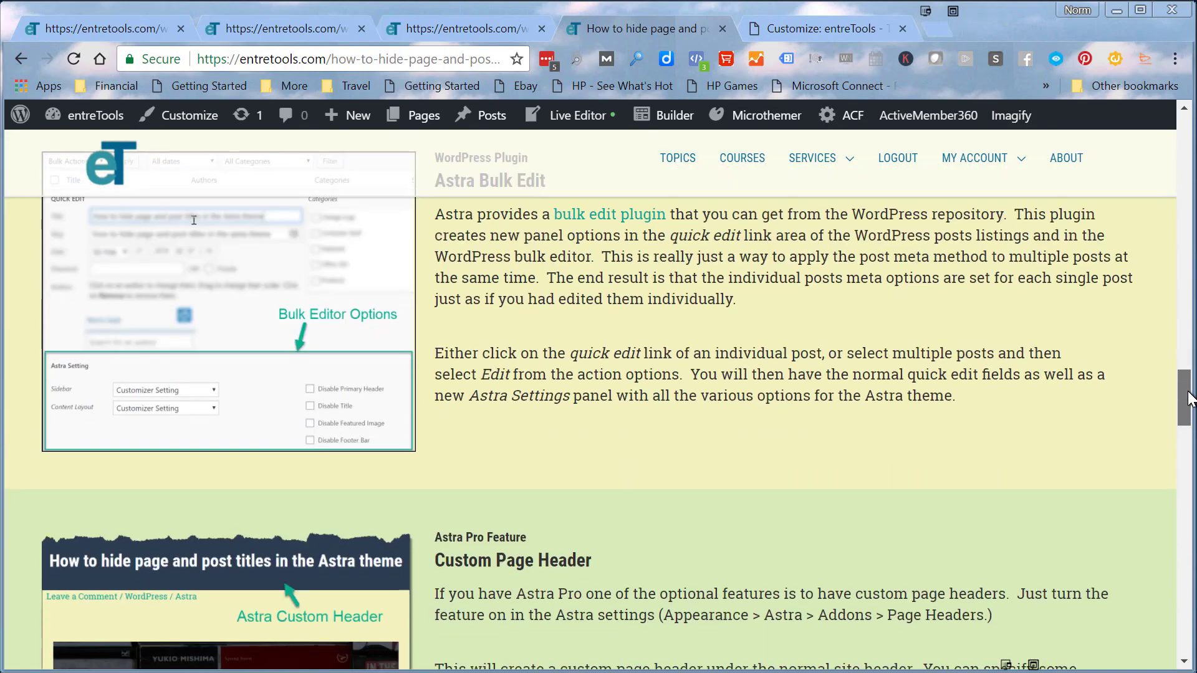
pyautogui.scroll(-3)
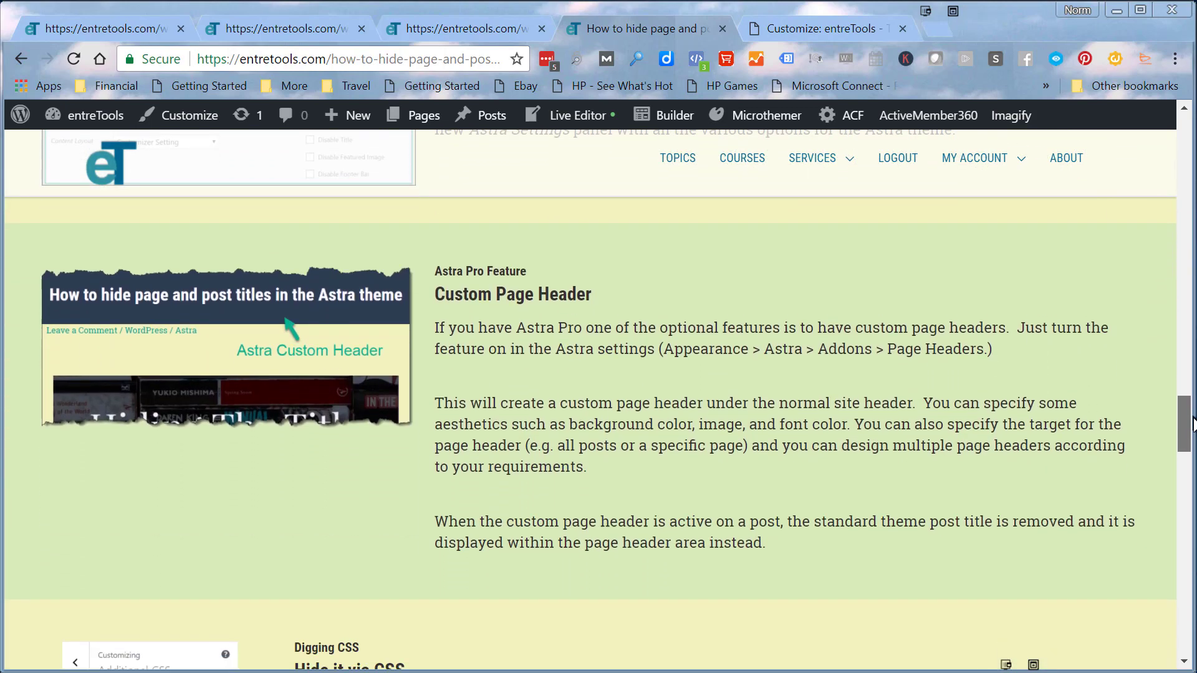
pyautogui.scroll(-3)
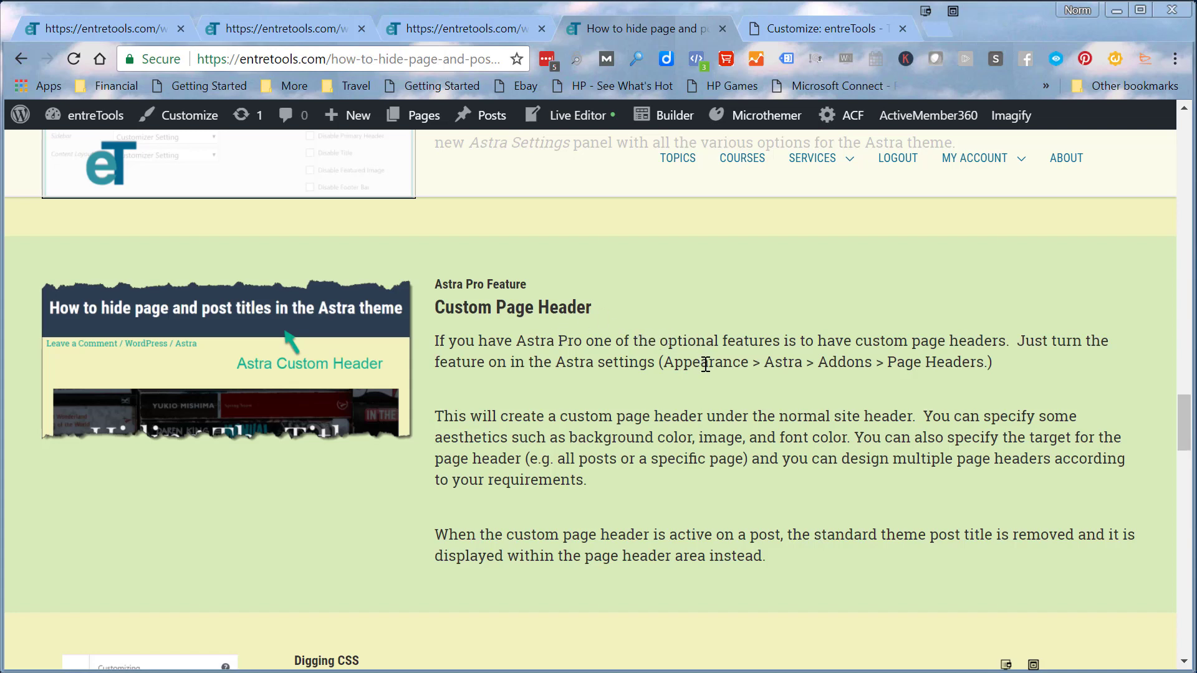
pyautogui.moveTo(1123, 374)
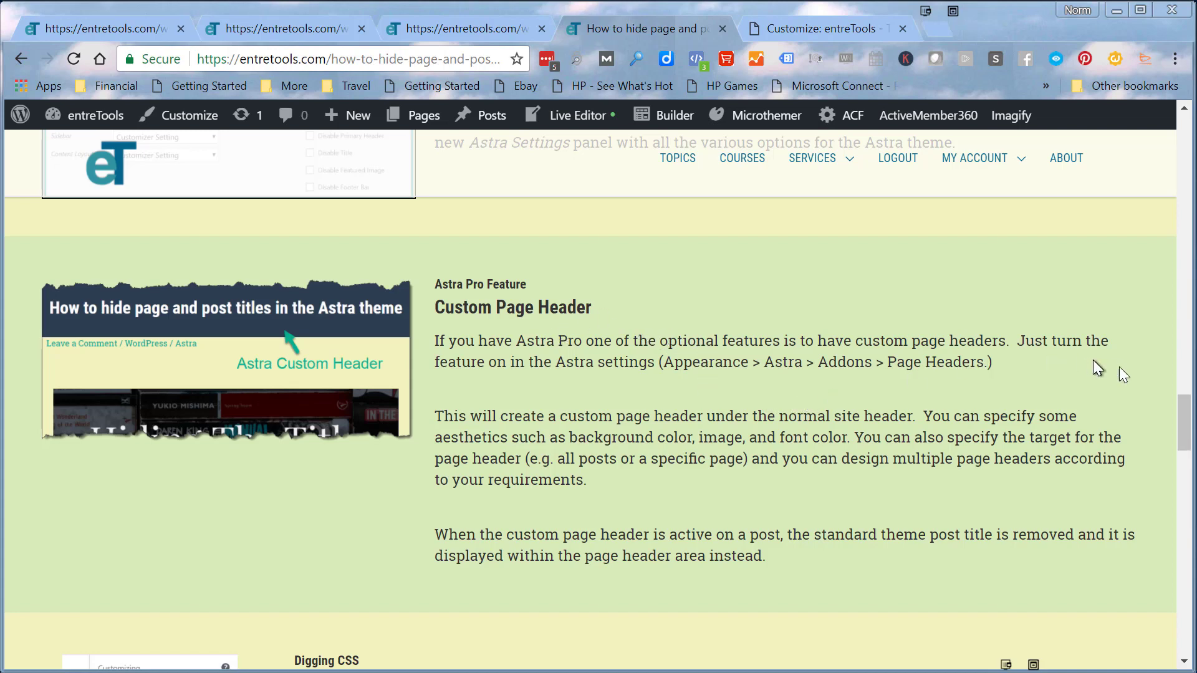